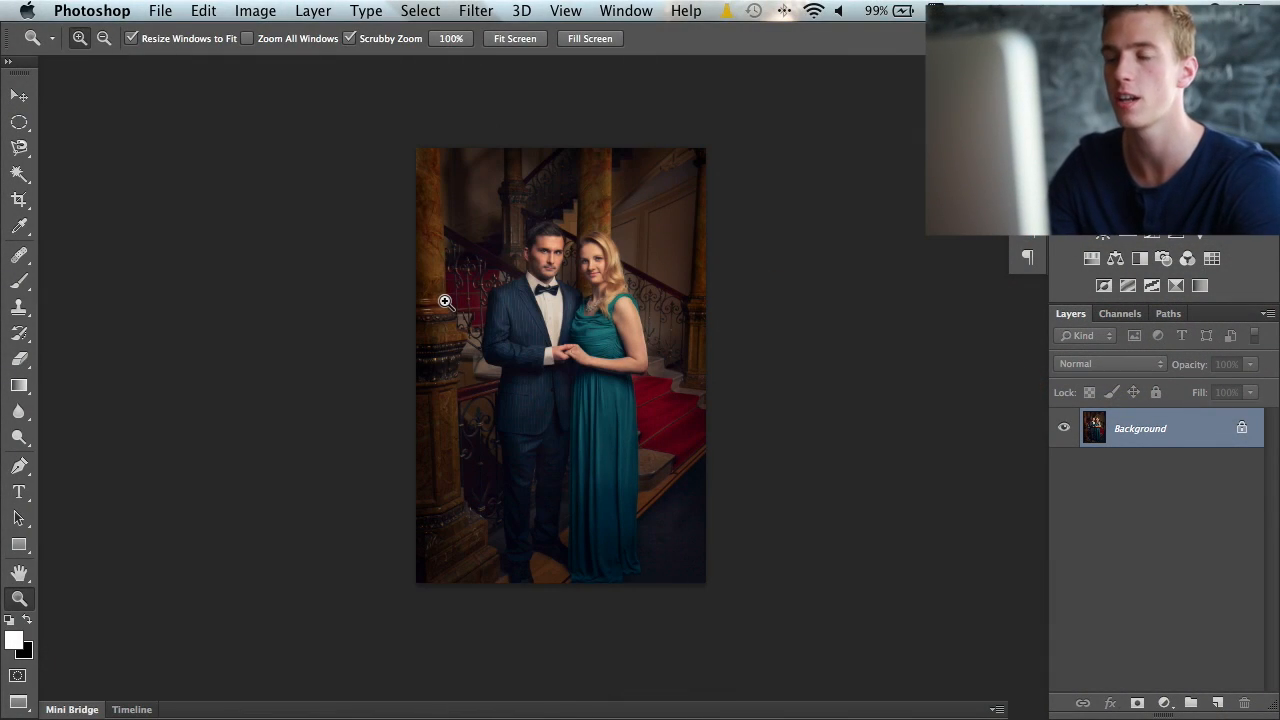
mouse_move(533, 317)
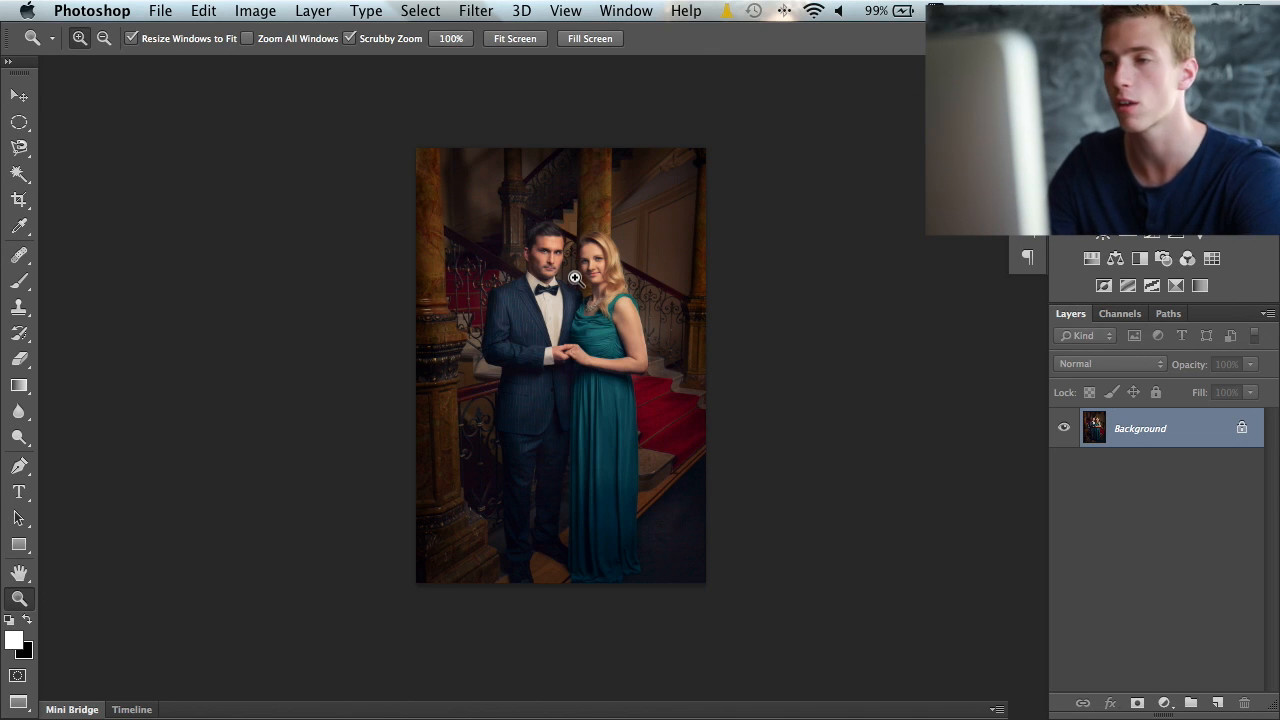
mouse_move(577, 360)
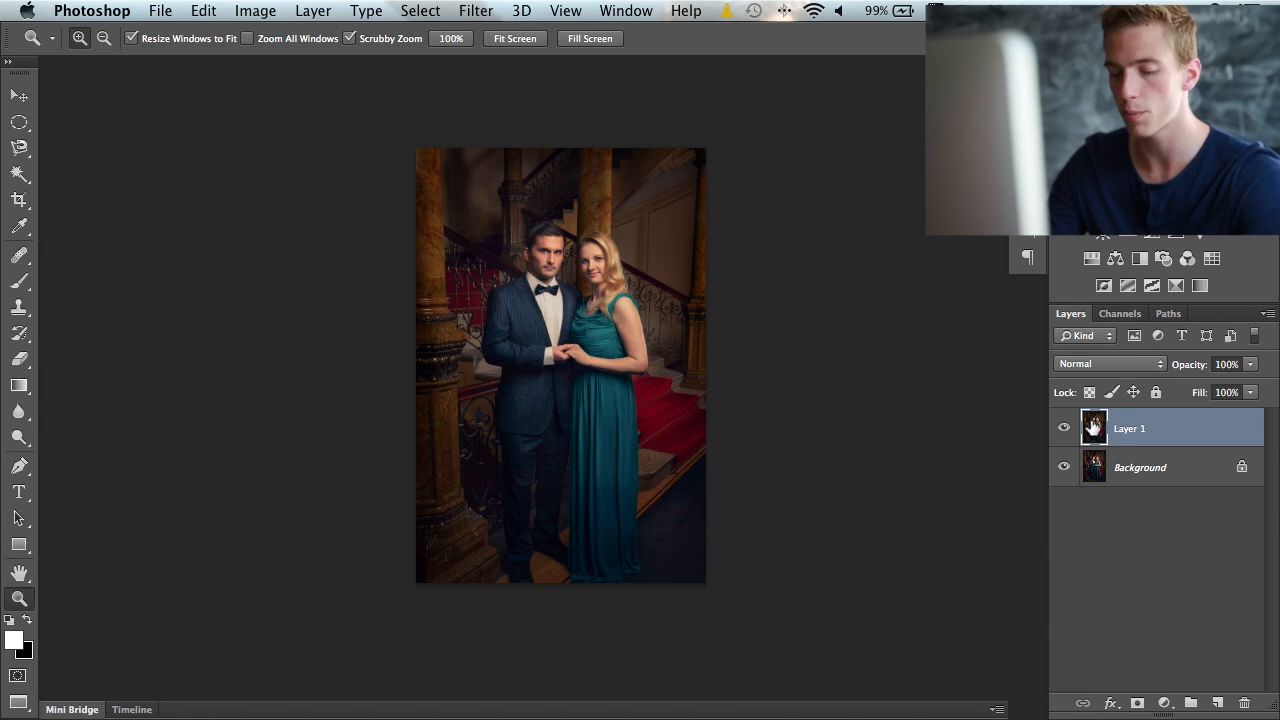
mouse_move(1094, 427)
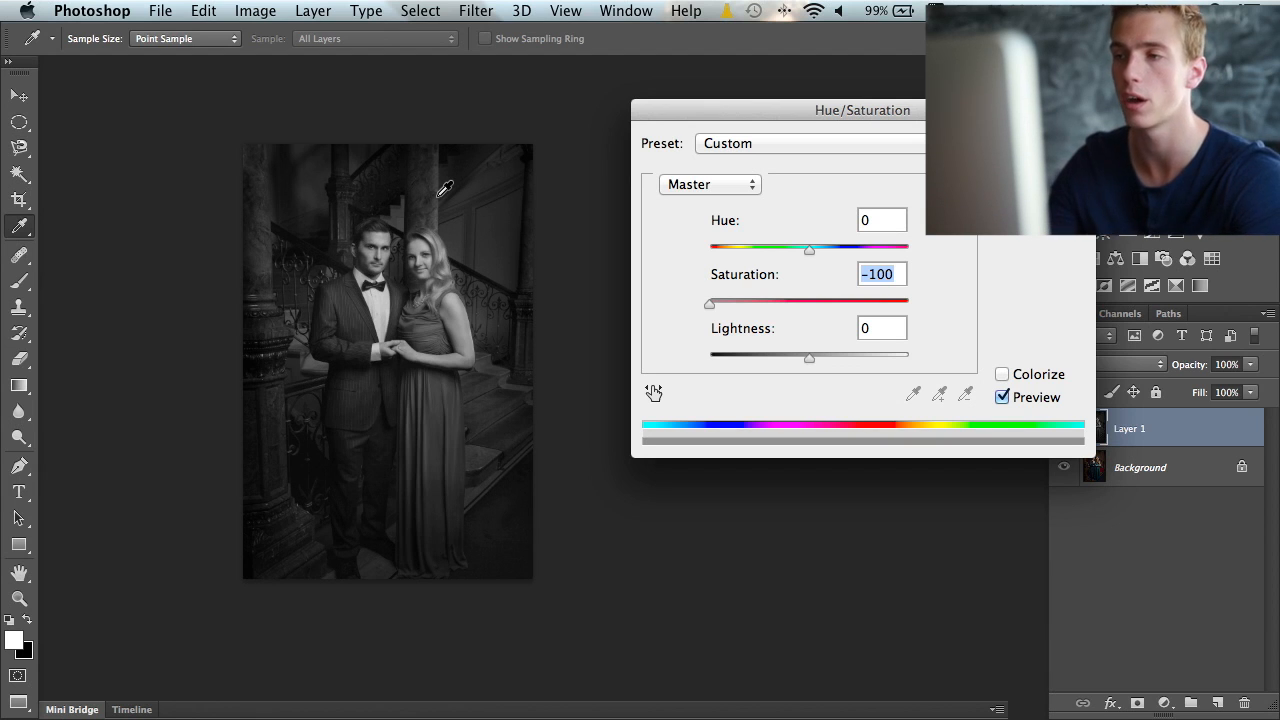
mouse_move(422, 243)
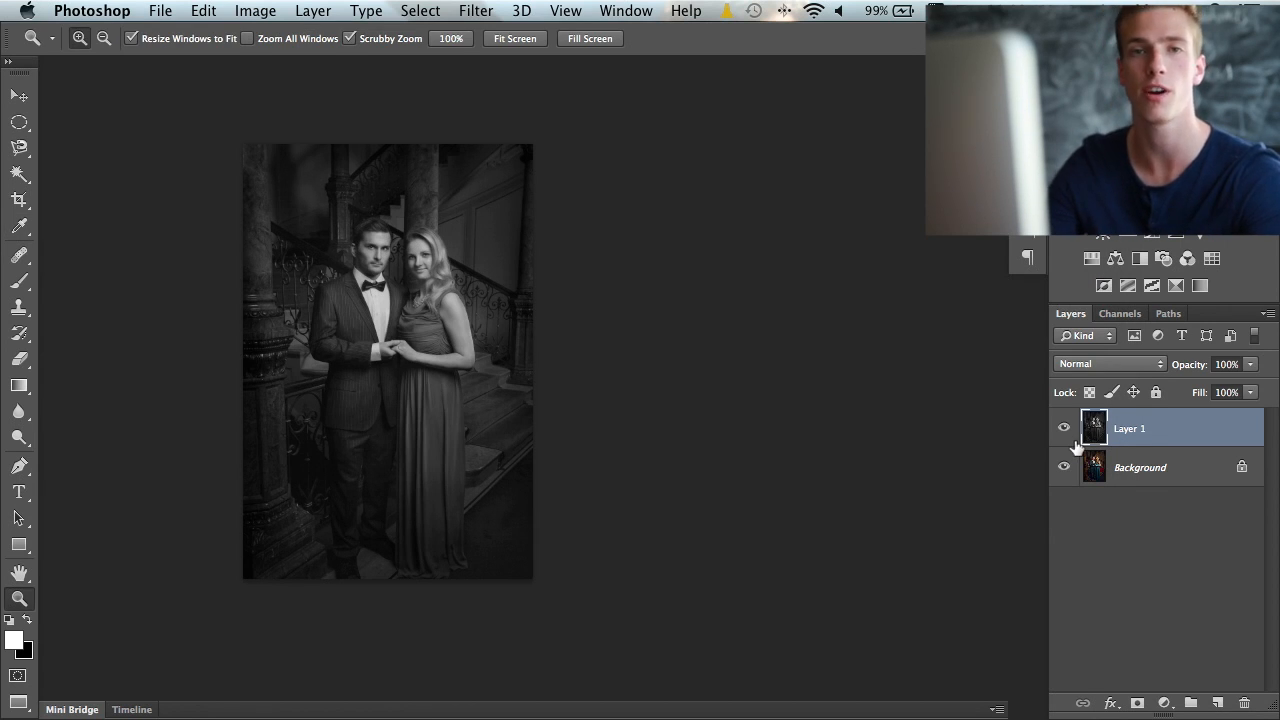
mouse_move(1064, 446)
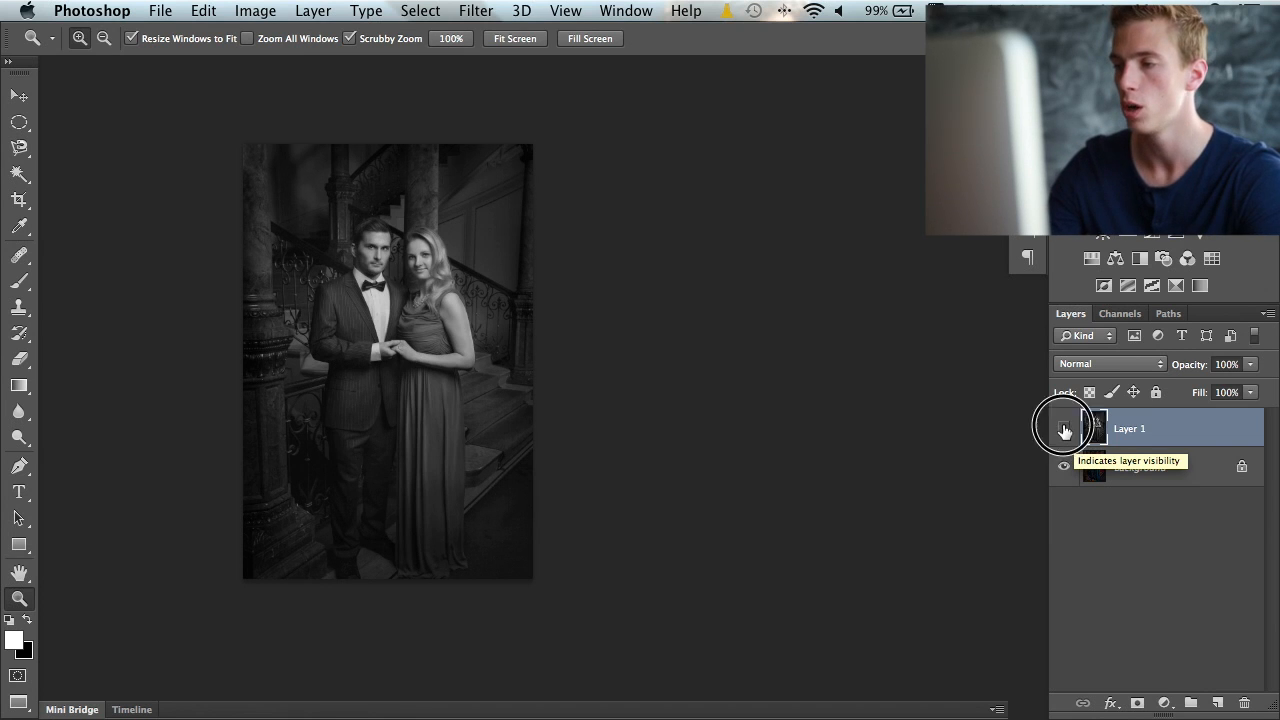
Remove the desaturated Layer 1 and add a Channel Mixer adjustment layer above the Background.
left_click(1064, 428)
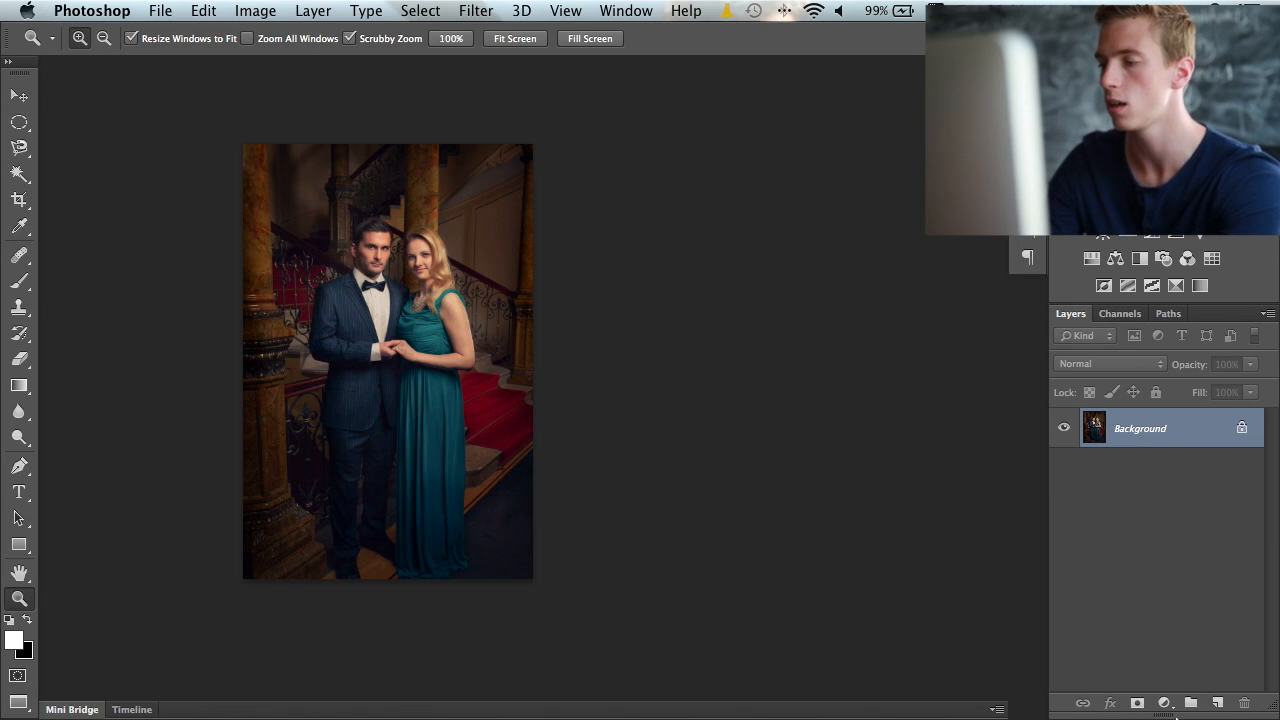
left_click(1163, 702)
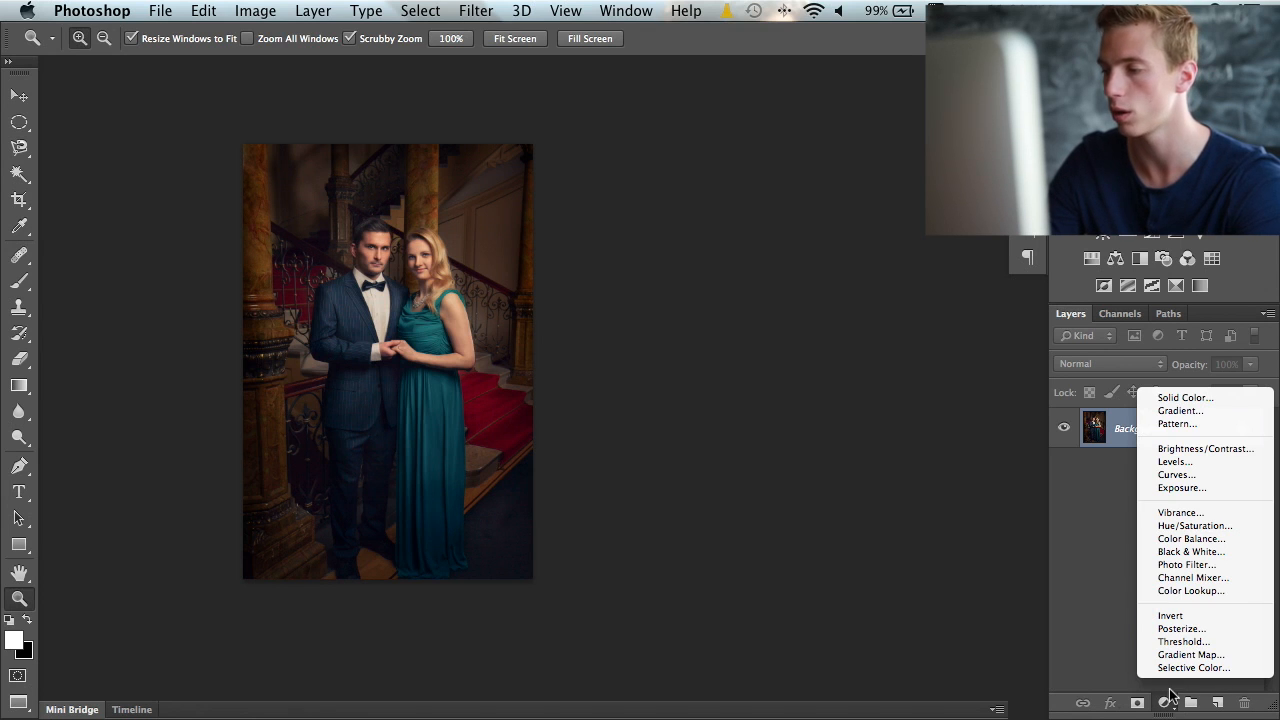
mouse_move(1195, 526)
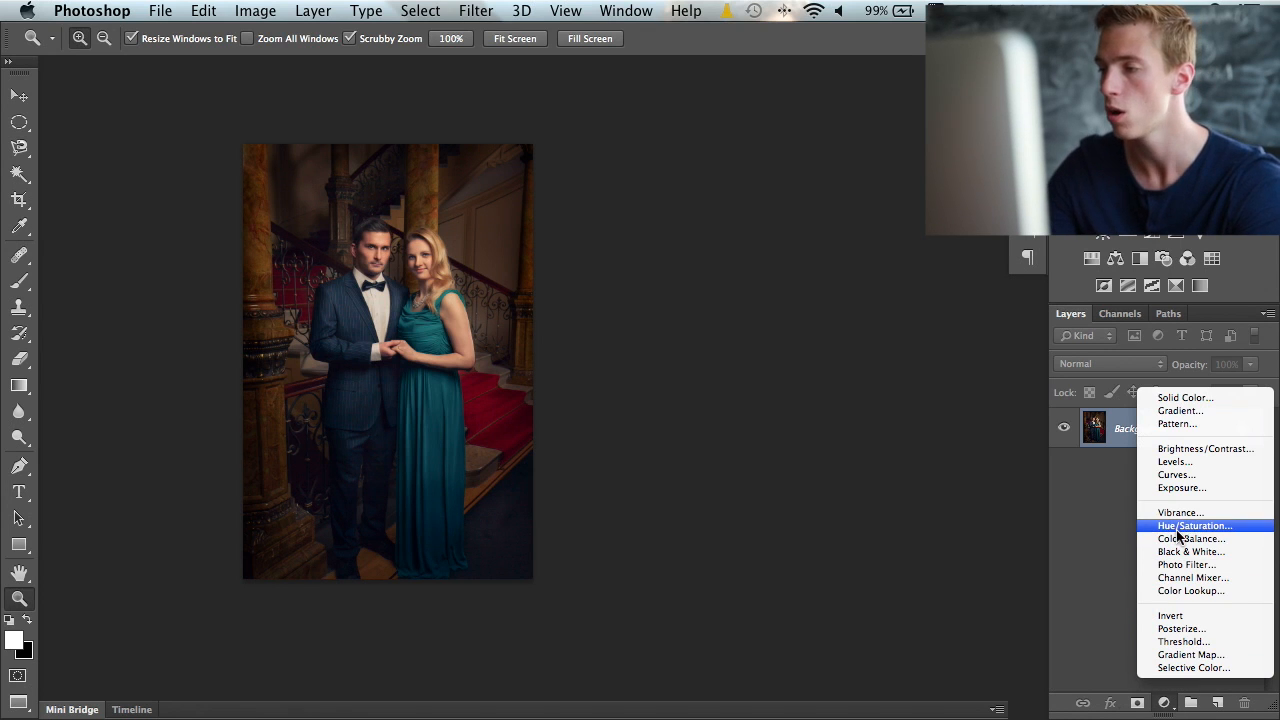
mouse_move(1190, 590)
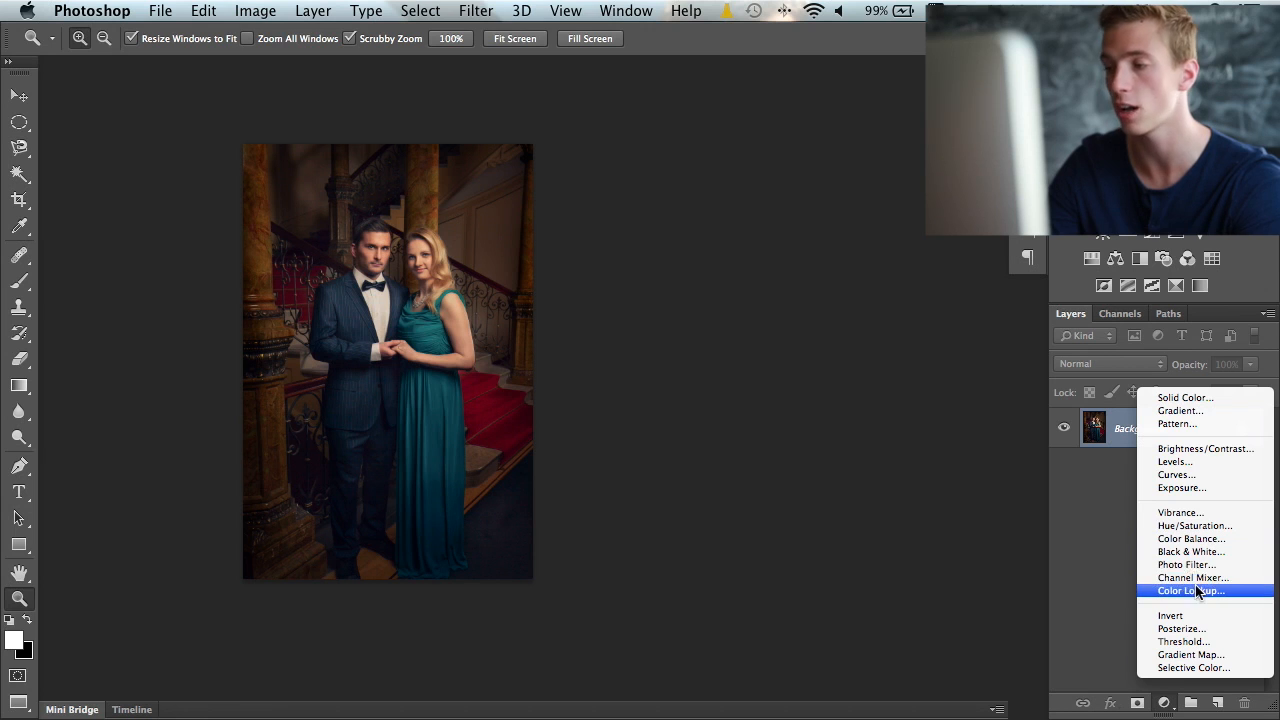
left_click(1192, 577)
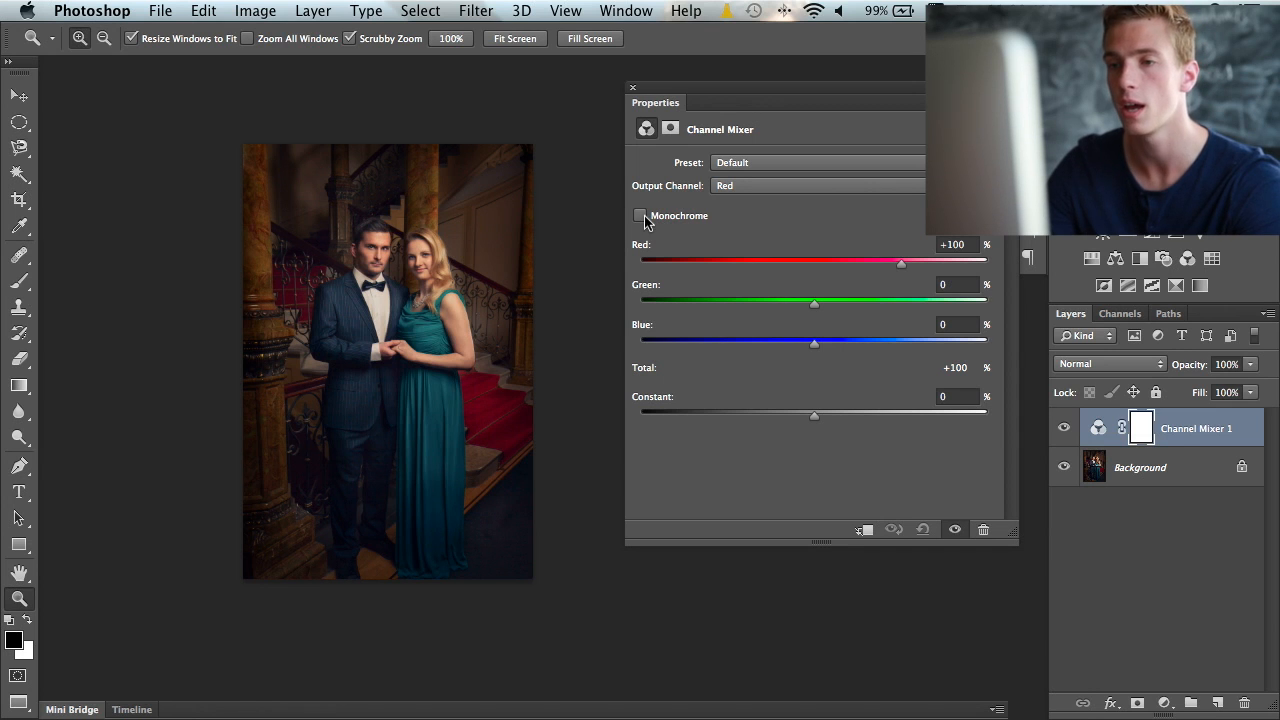
Make the Channel Mixer monochrome and set Red +97, Green -21, Blue +47.
left_click(640, 216)
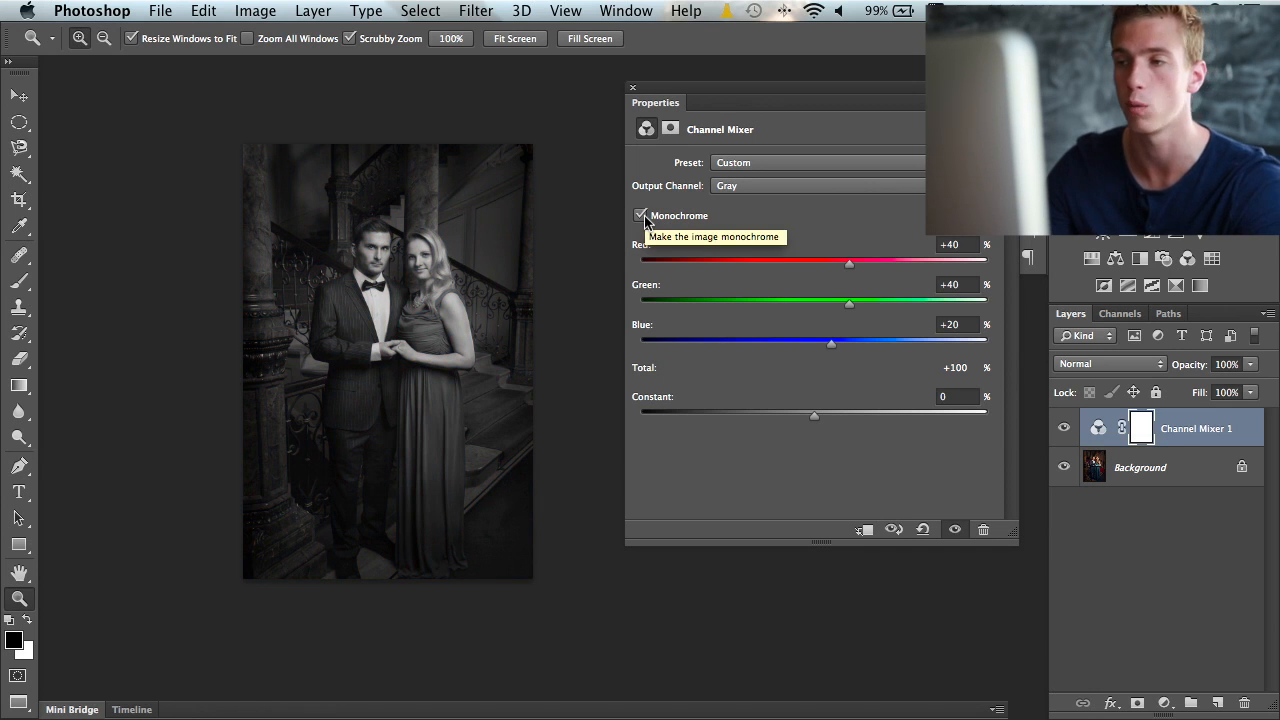
mouse_move(730, 237)
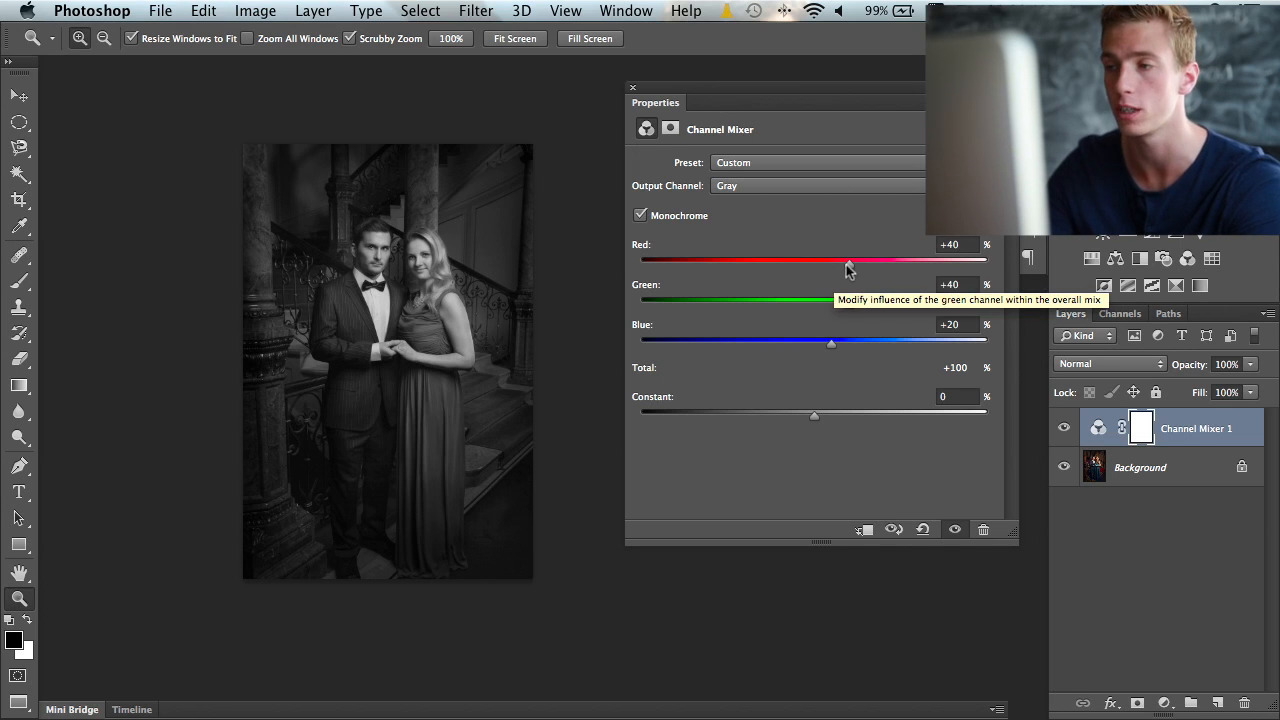
left_click_drag(849, 260, 878, 260)
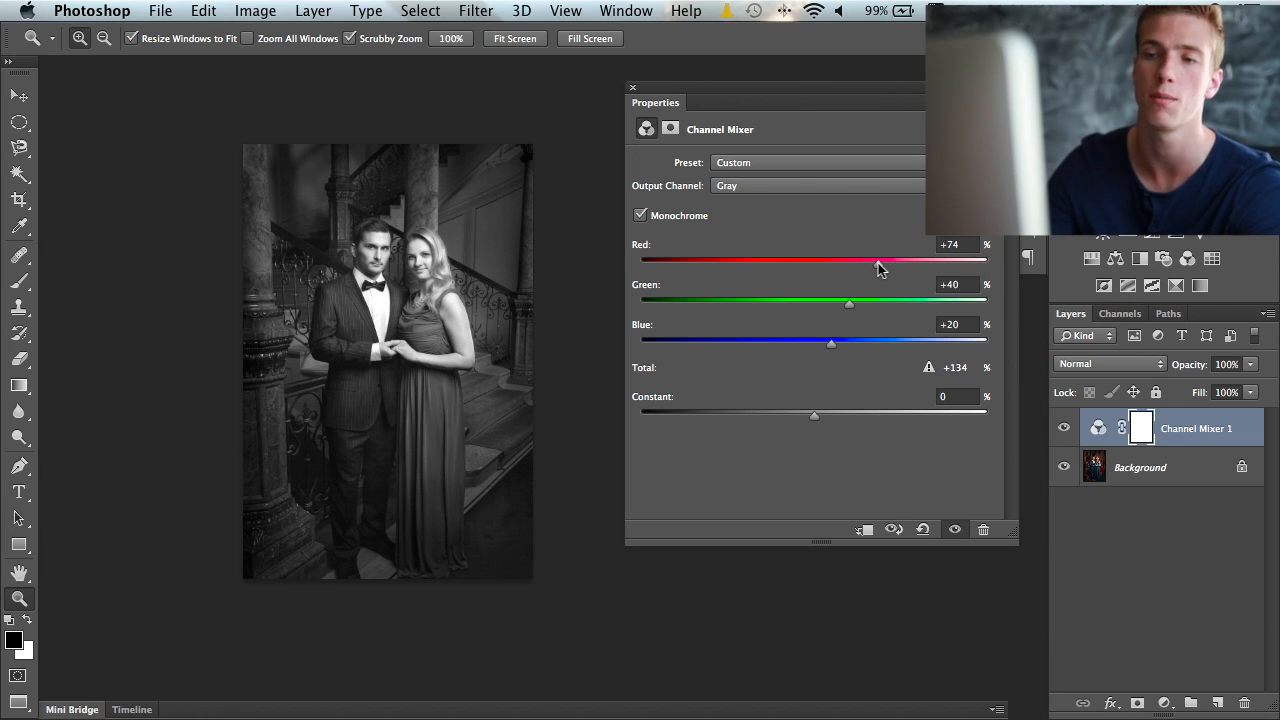
left_click_drag(878, 261, 868, 261)
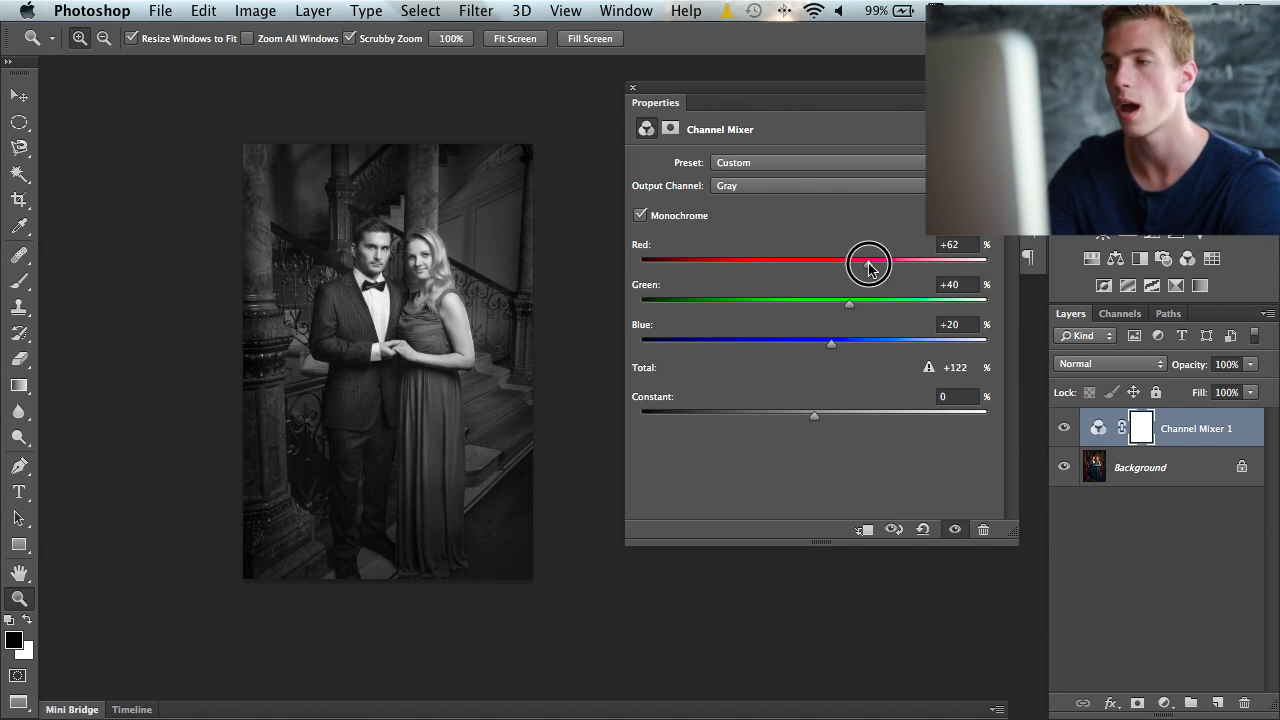
left_click_drag(831, 341, 867, 341)
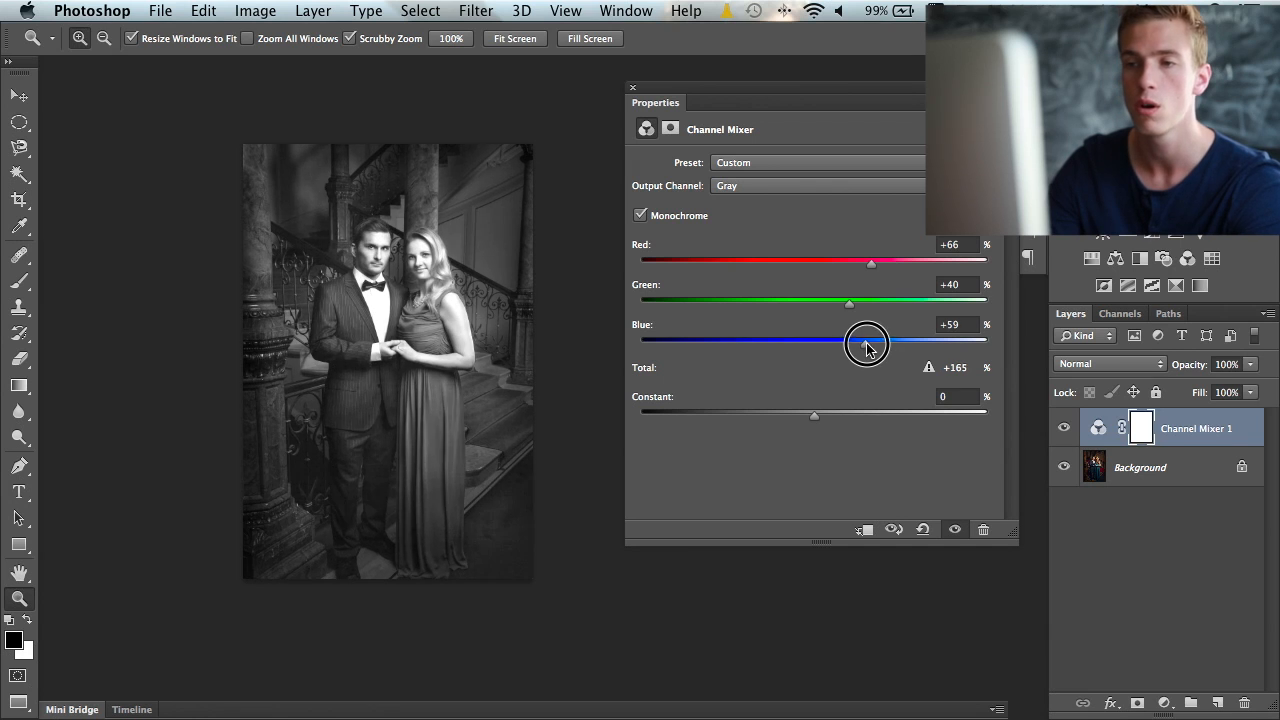
left_click_drag(867, 342, 851, 342)
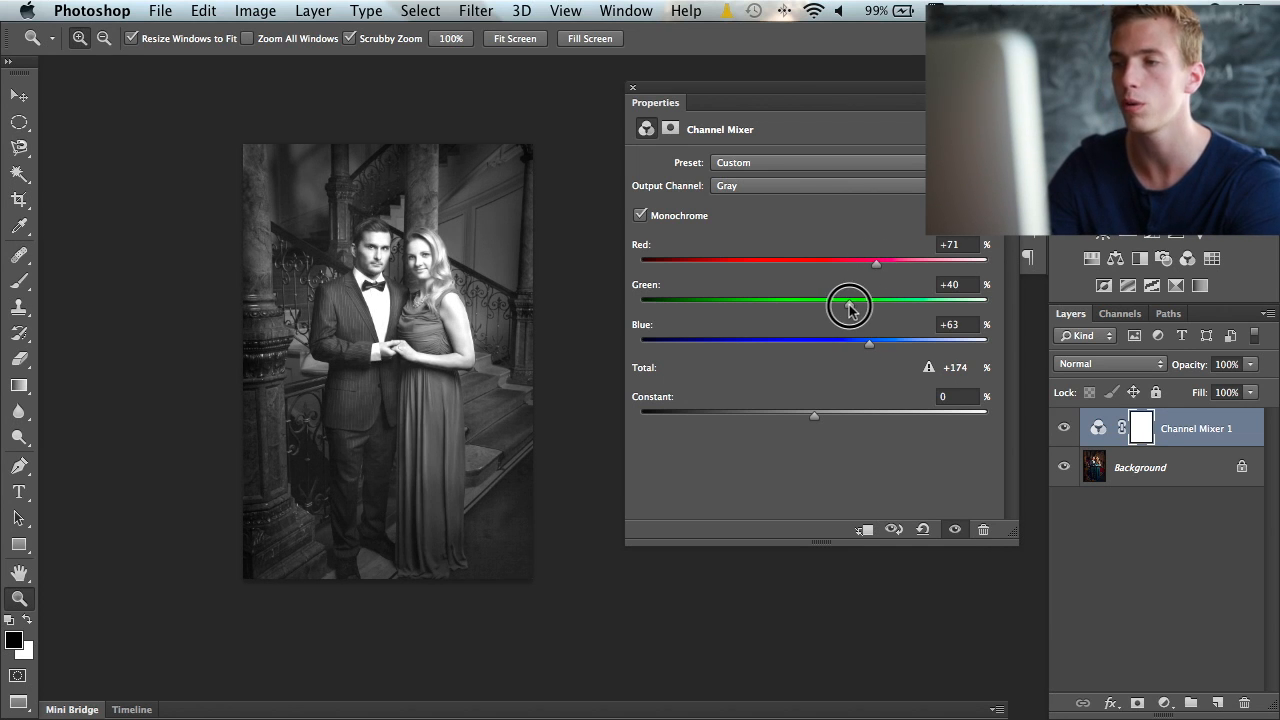
left_click_drag(850, 305, 800, 305)
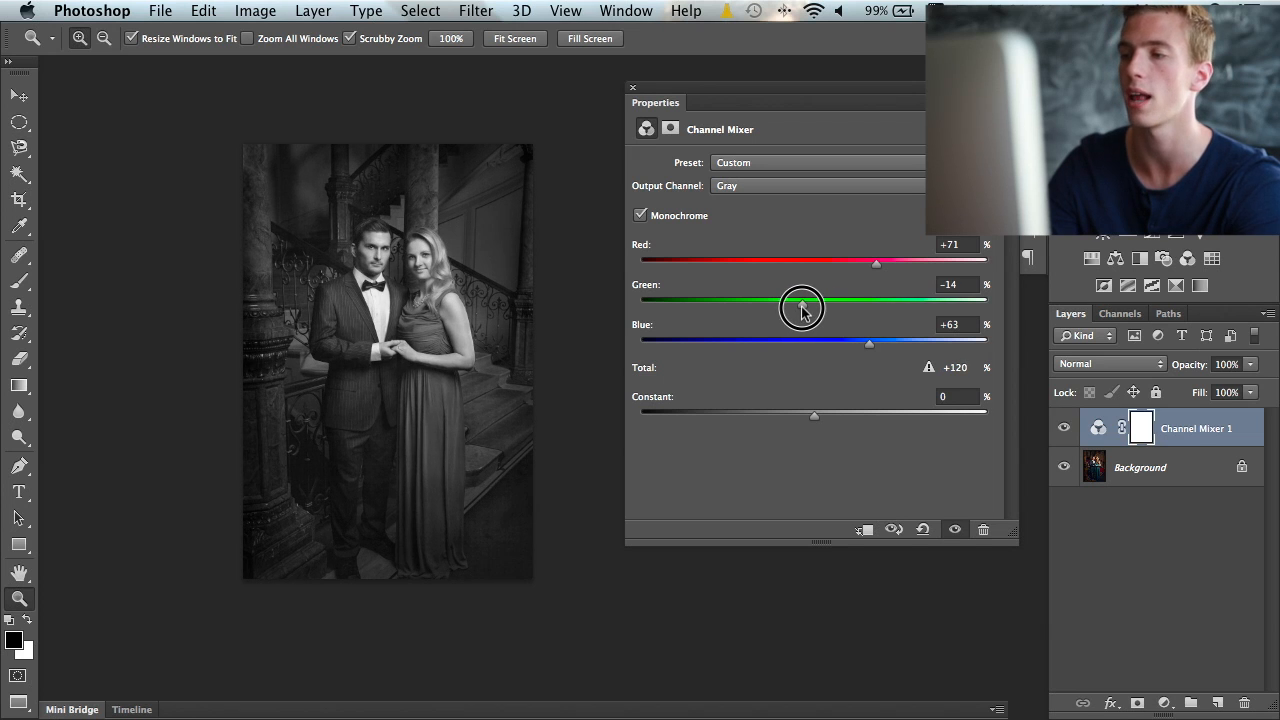
left_click_drag(800, 307, 784, 307)
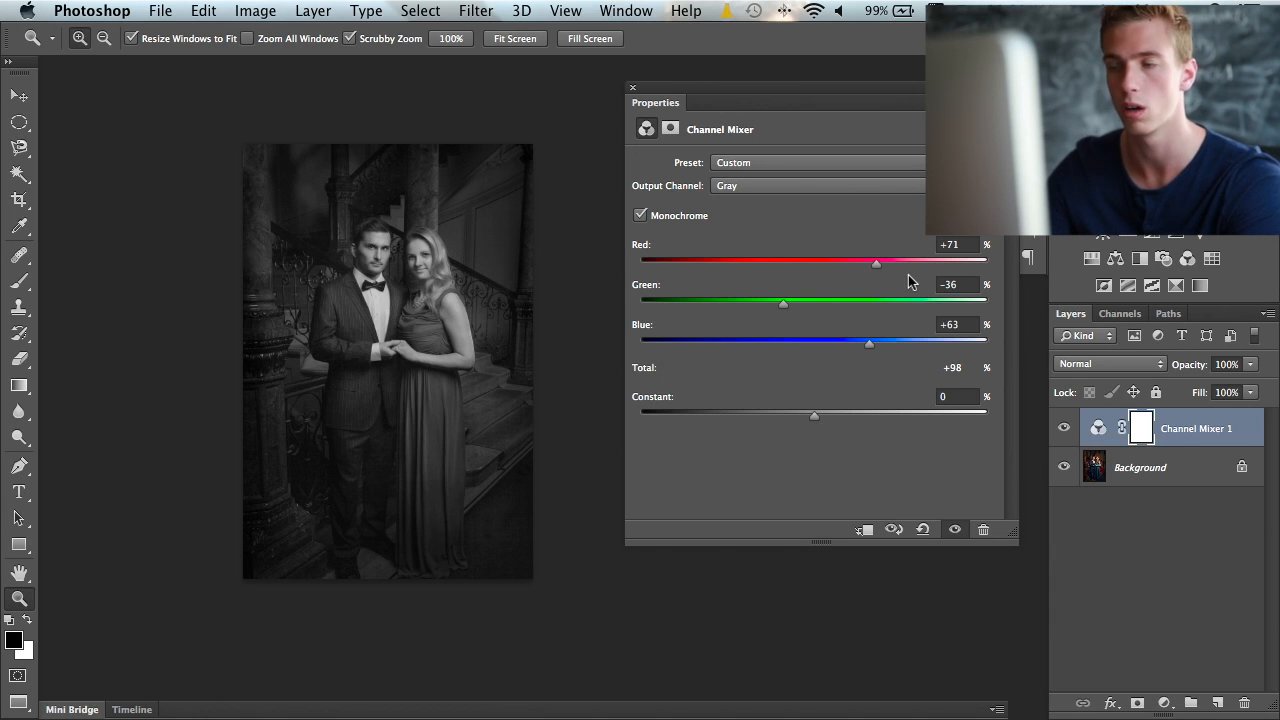
left_click_drag(875, 261, 850, 261)
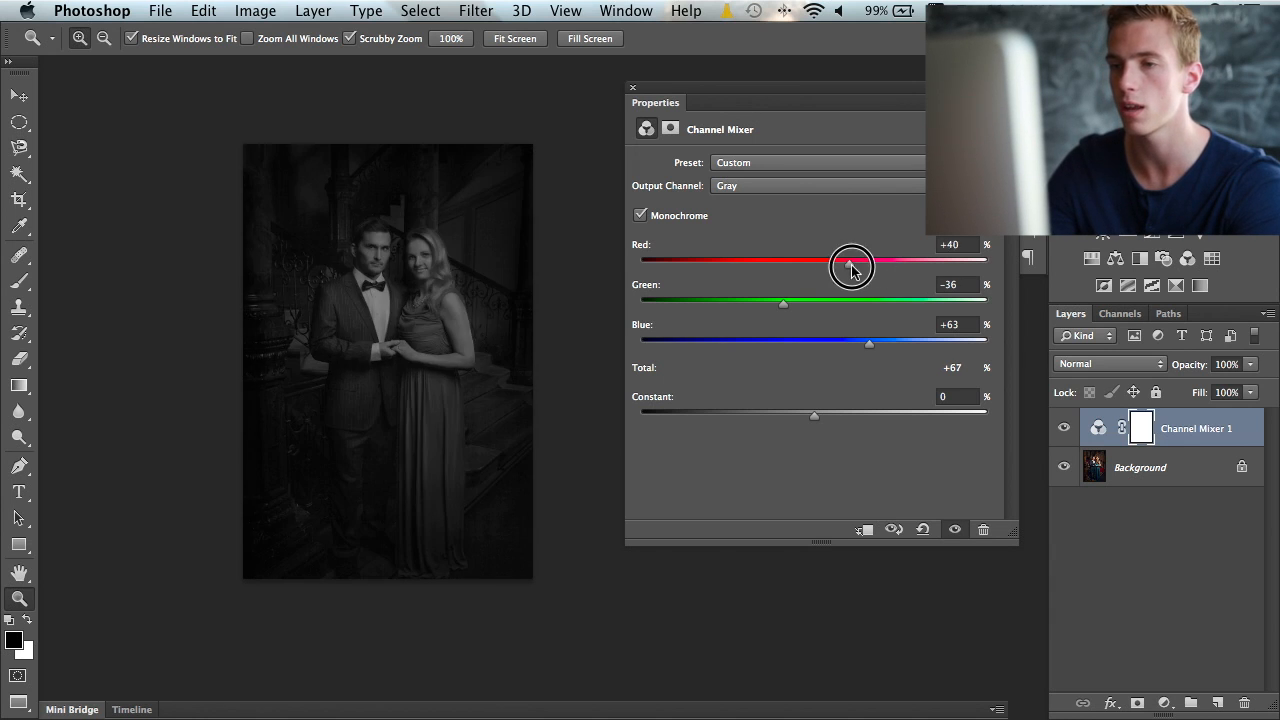
left_click_drag(852, 262, 896, 262)
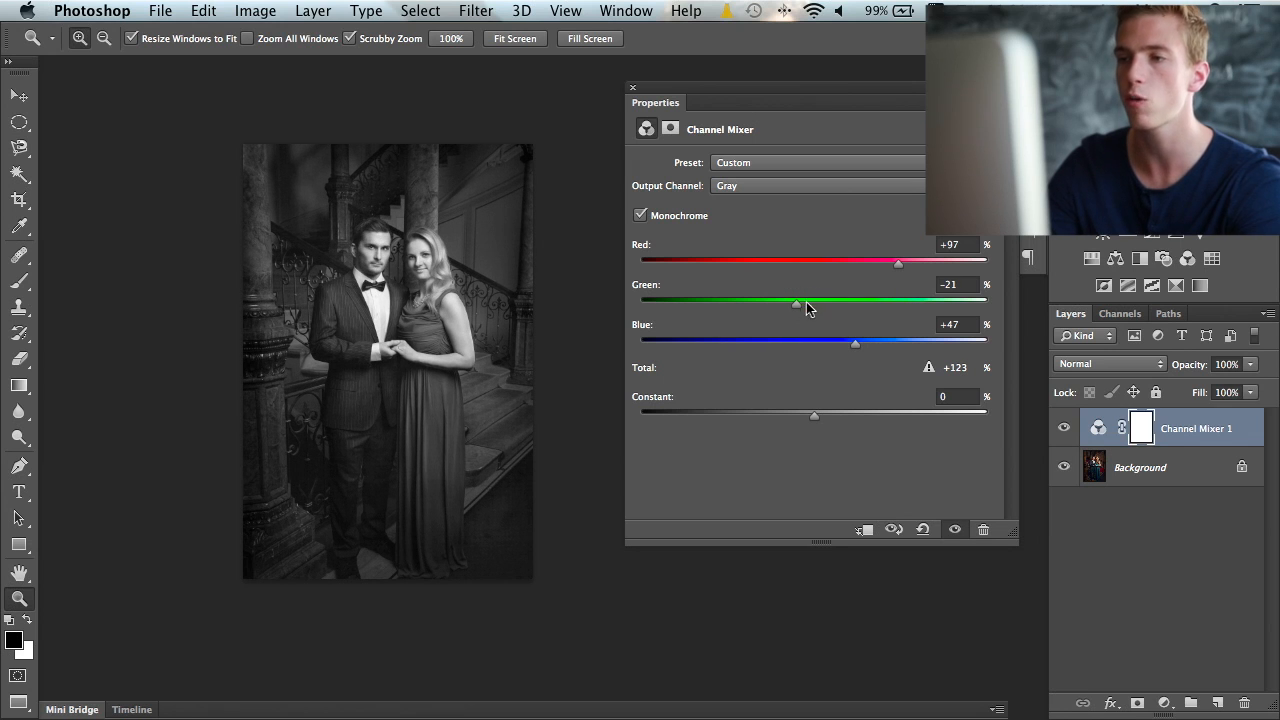
mouse_move(810, 305)
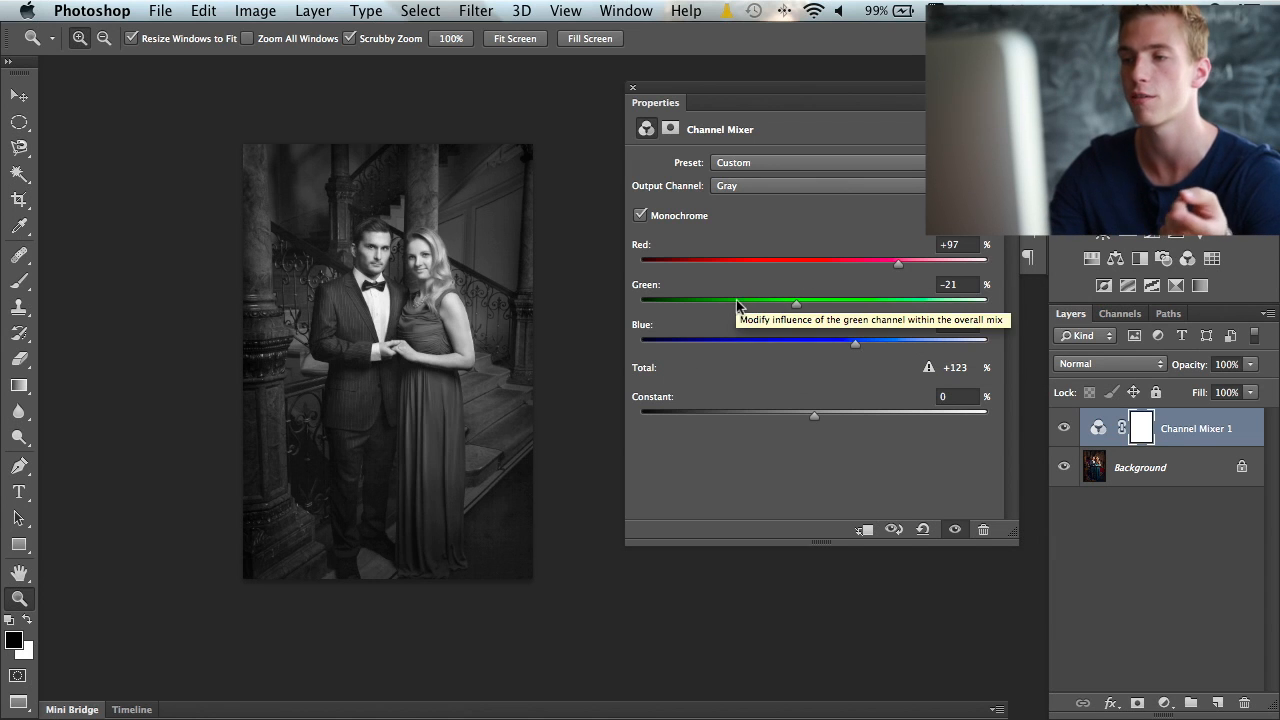
mouse_move(757, 263)
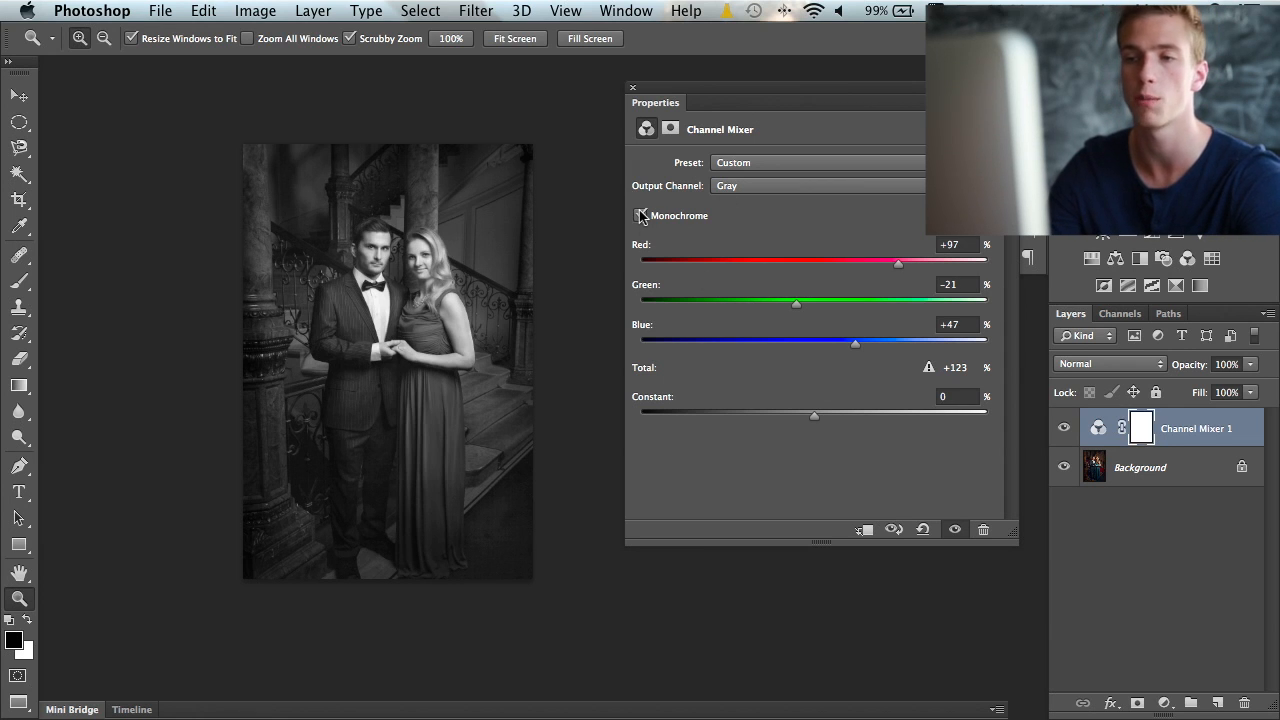
Delete the Channel Mixer 1 layer, restoring colour, and open the adjustment-layer list.
left_click(641, 216)
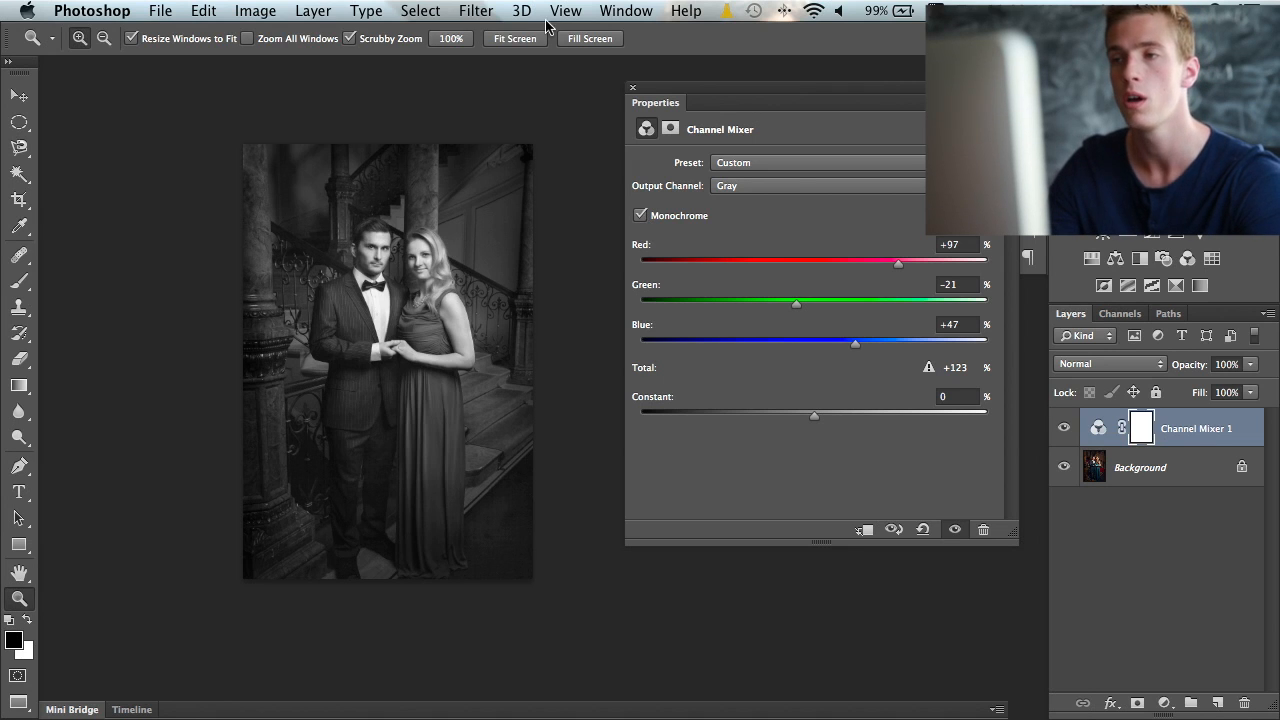
left_click(632, 87)
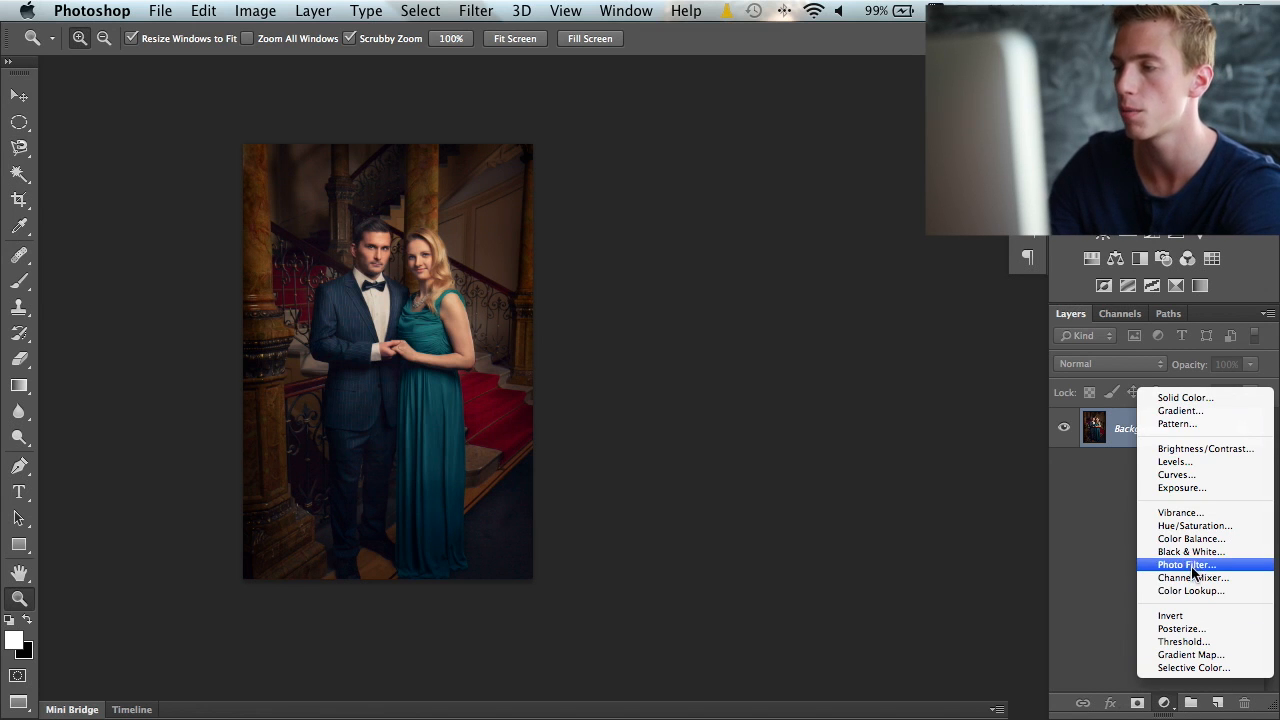
Add a Black & White layer and compare the Blue Filter, High Contrast Red Filter and other presets.
left_click(1190, 551)
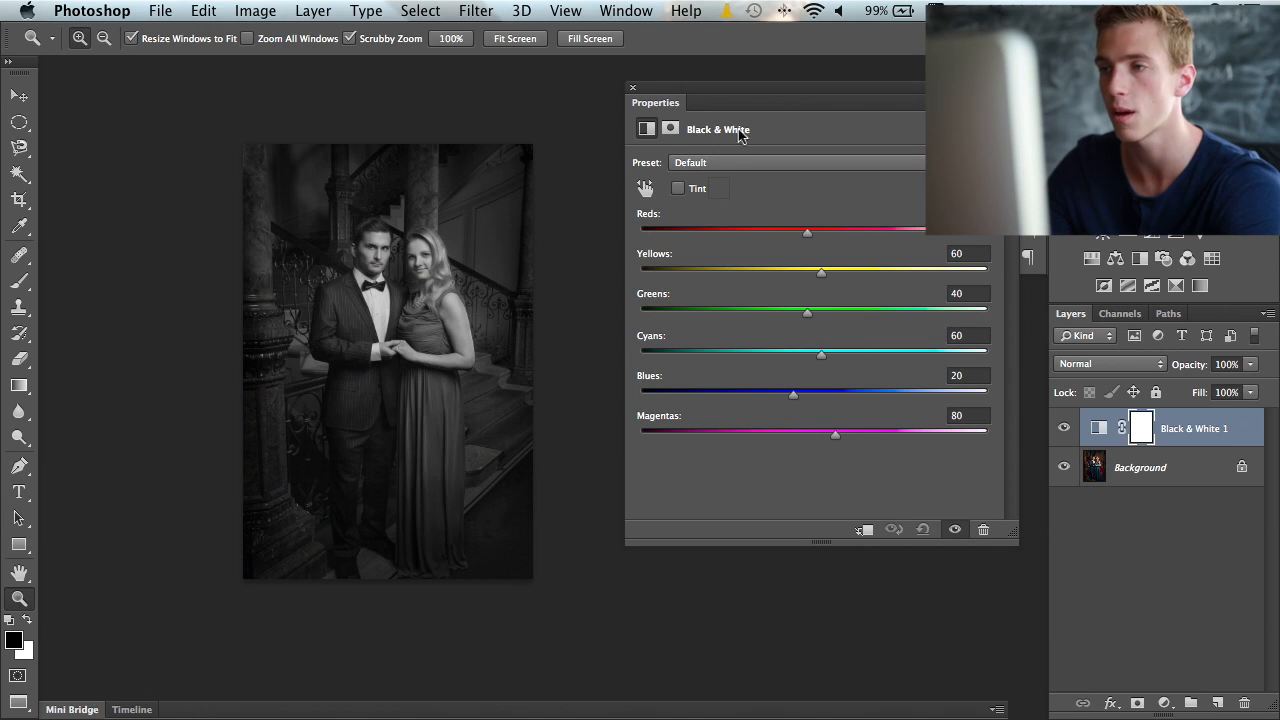
left_click(795, 162)
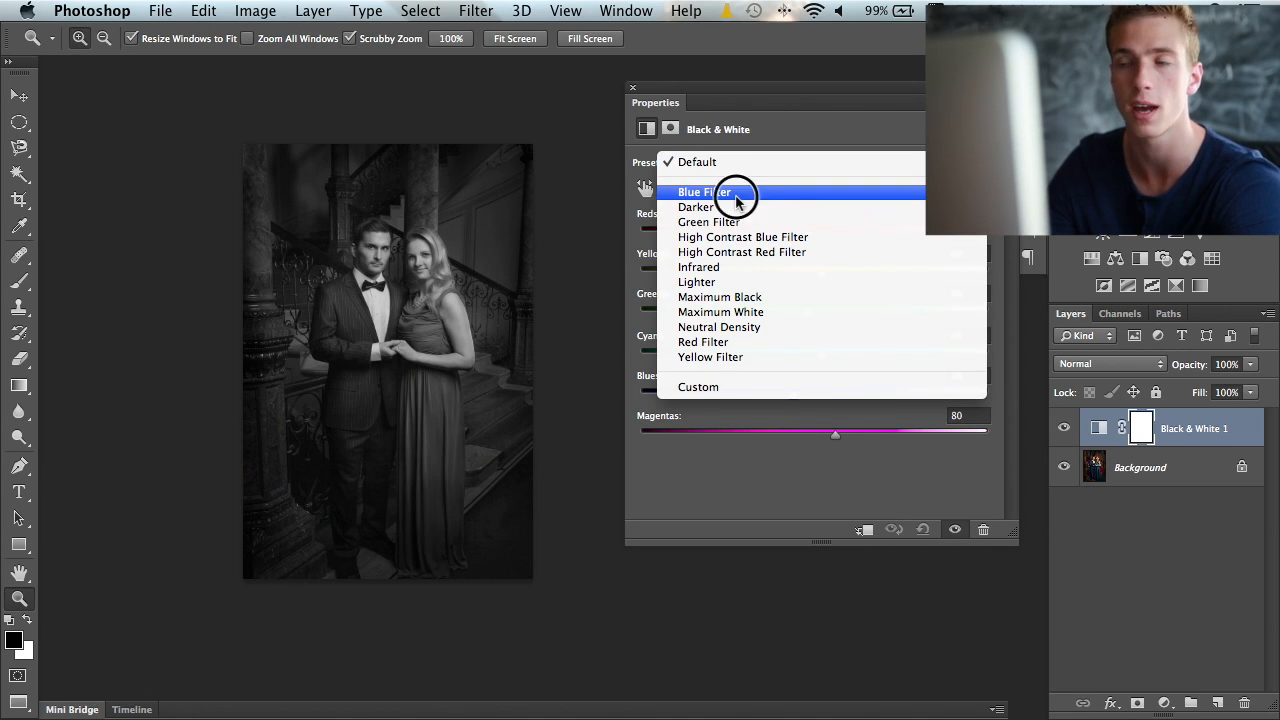
left_click(703, 192)
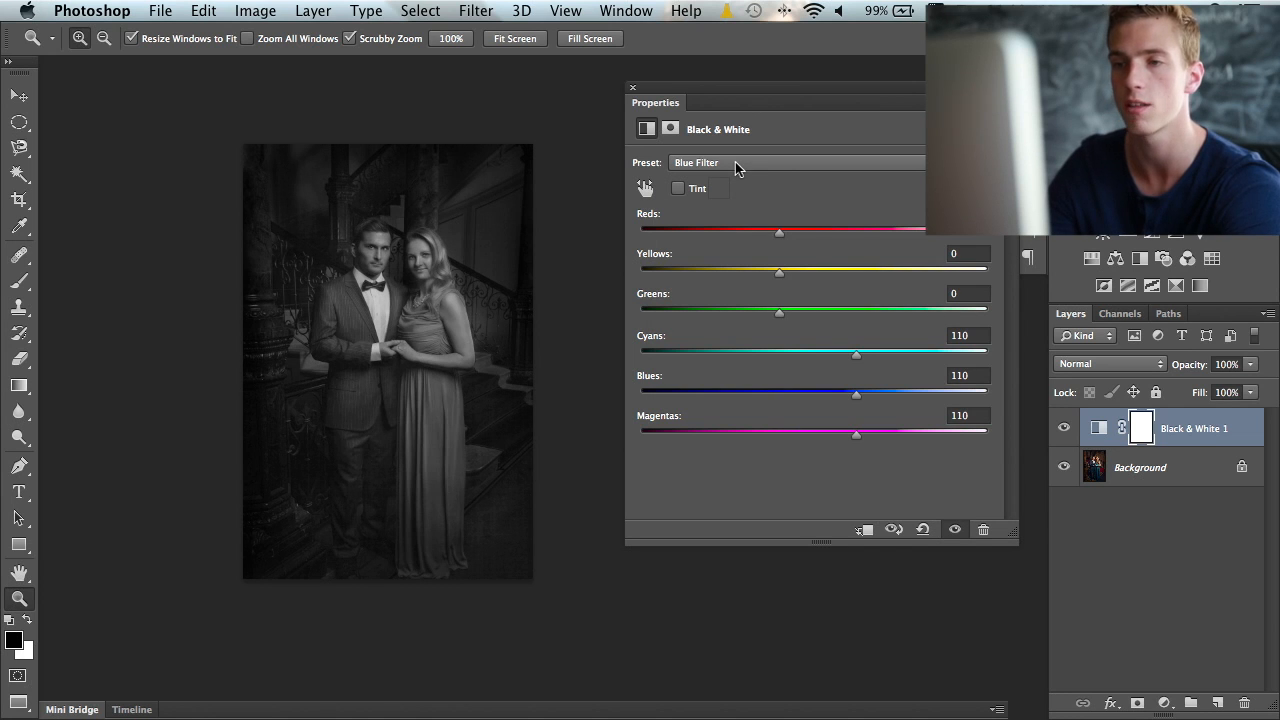
left_click(795, 162)
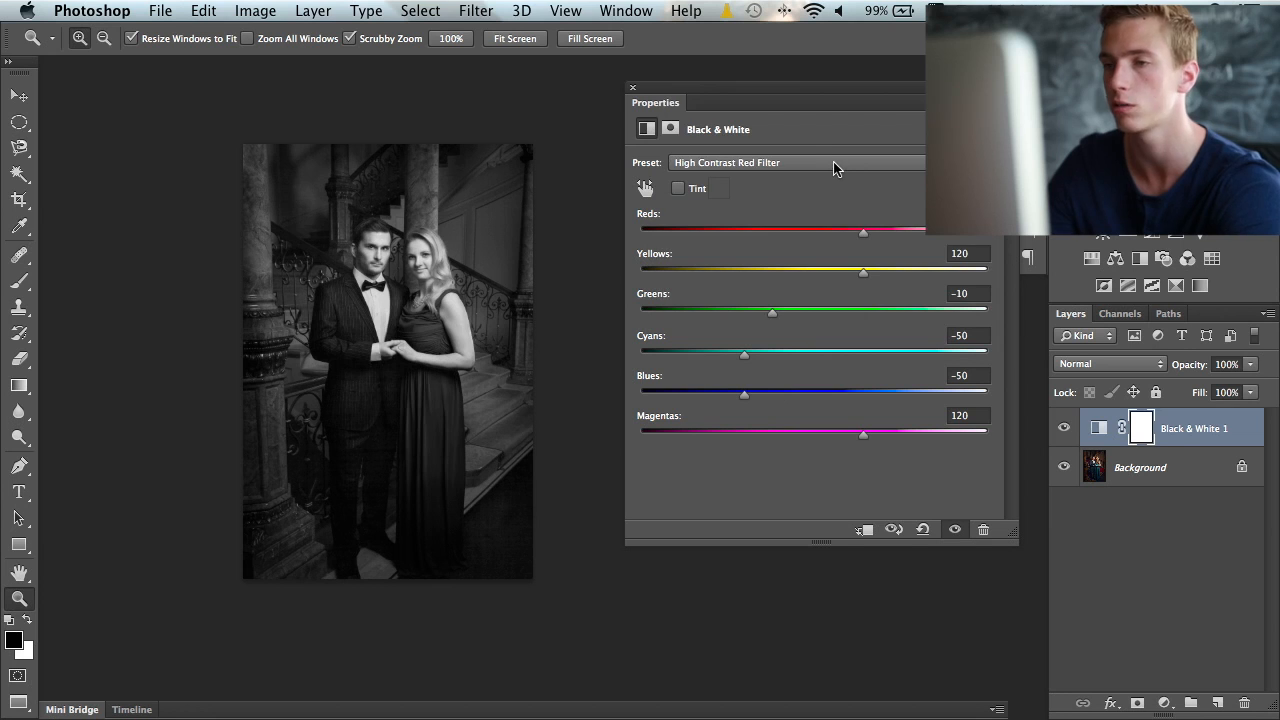
left_click(795, 162)
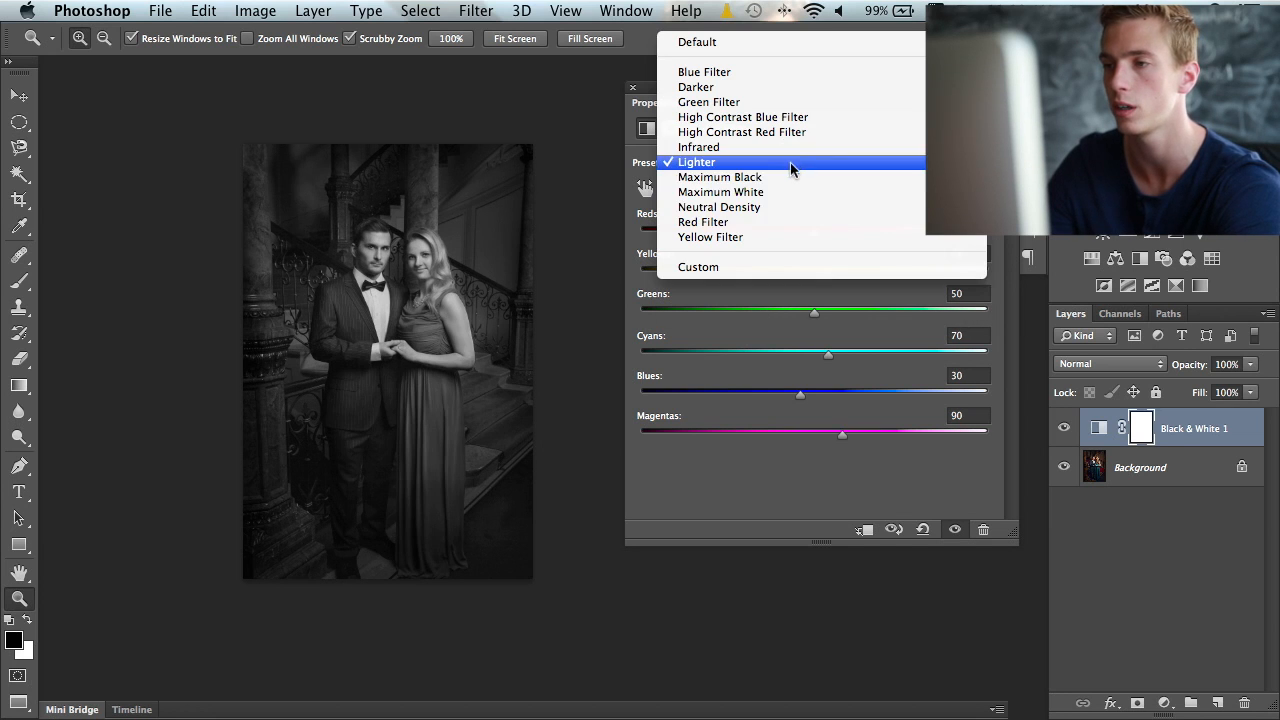
left_click(719, 207)
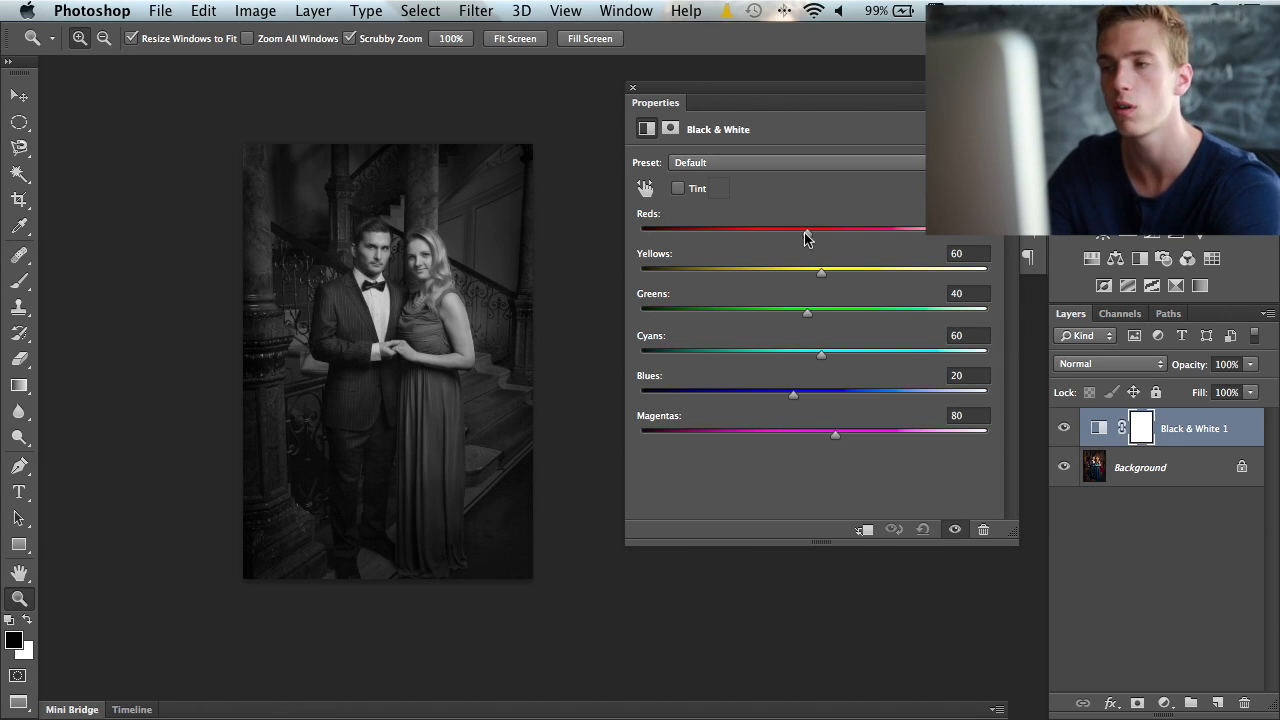
mouse_move(810, 233)
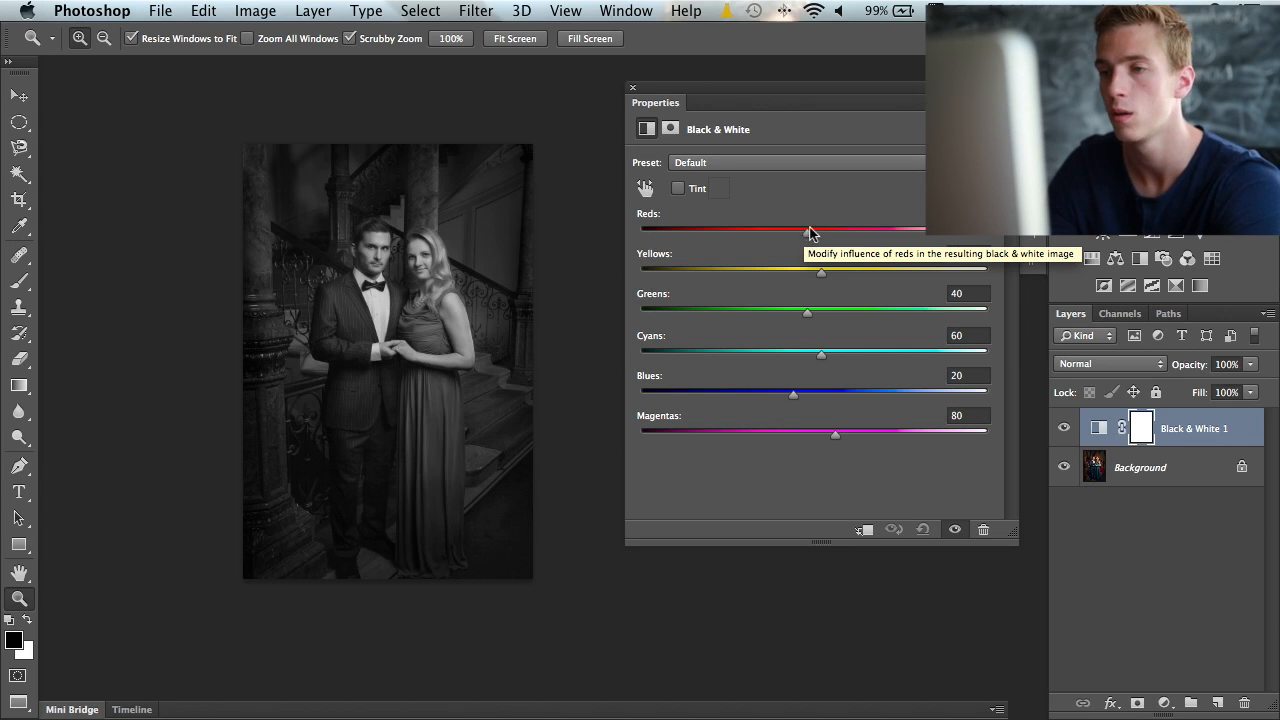
Brighten Reds, set Yellows to 129 and Greens to 24, then hide the adjustment.
left_click_drag(810, 230, 855, 230)
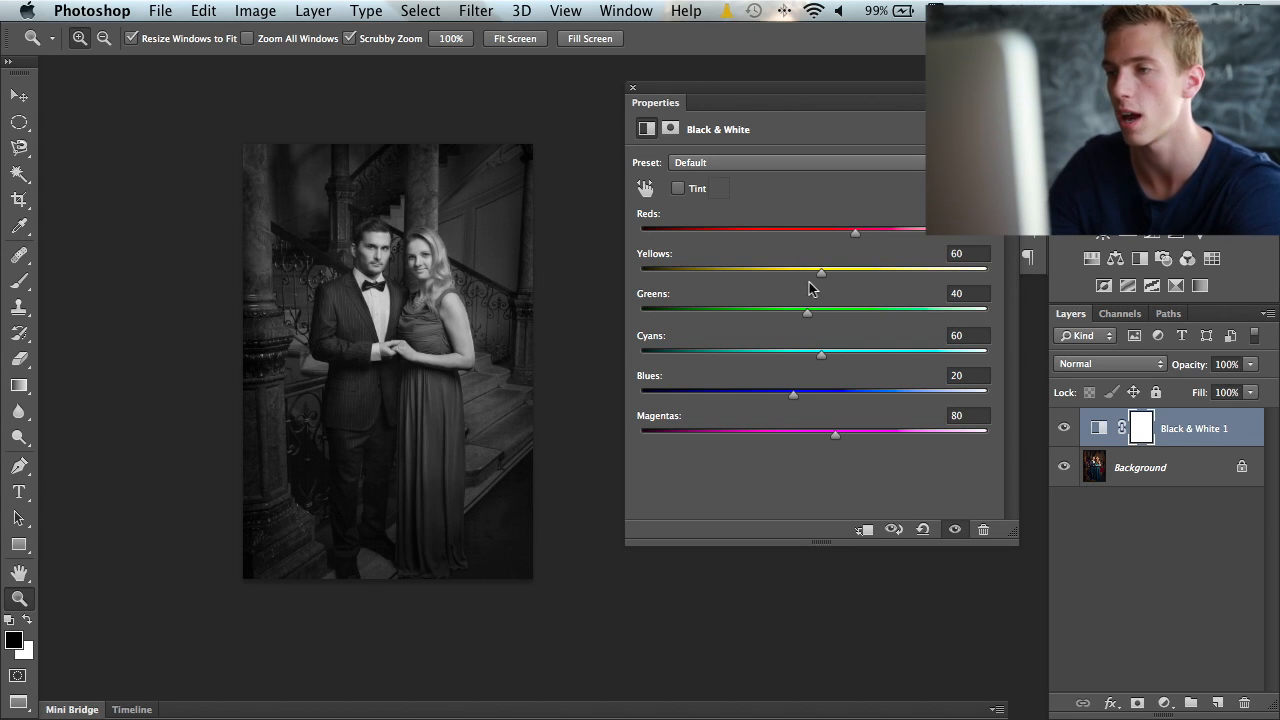
left_click_drag(820, 272, 868, 272)
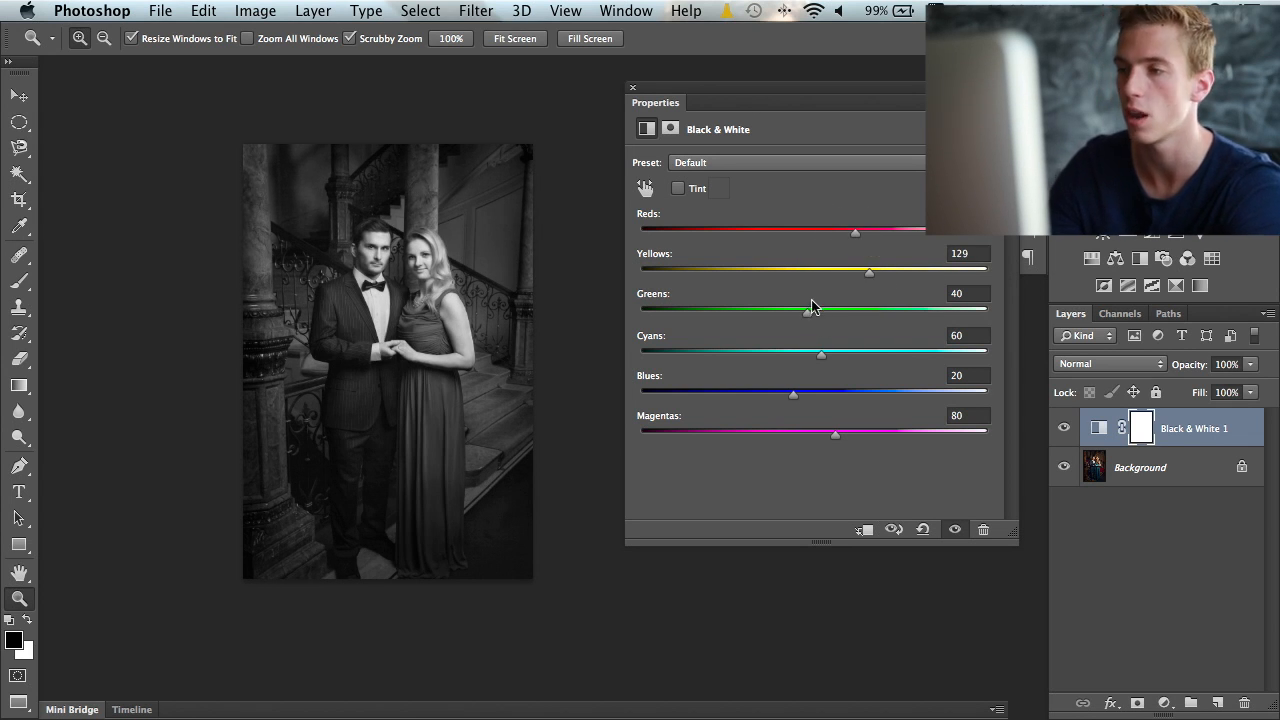
left_click_drag(808, 309, 818, 318)
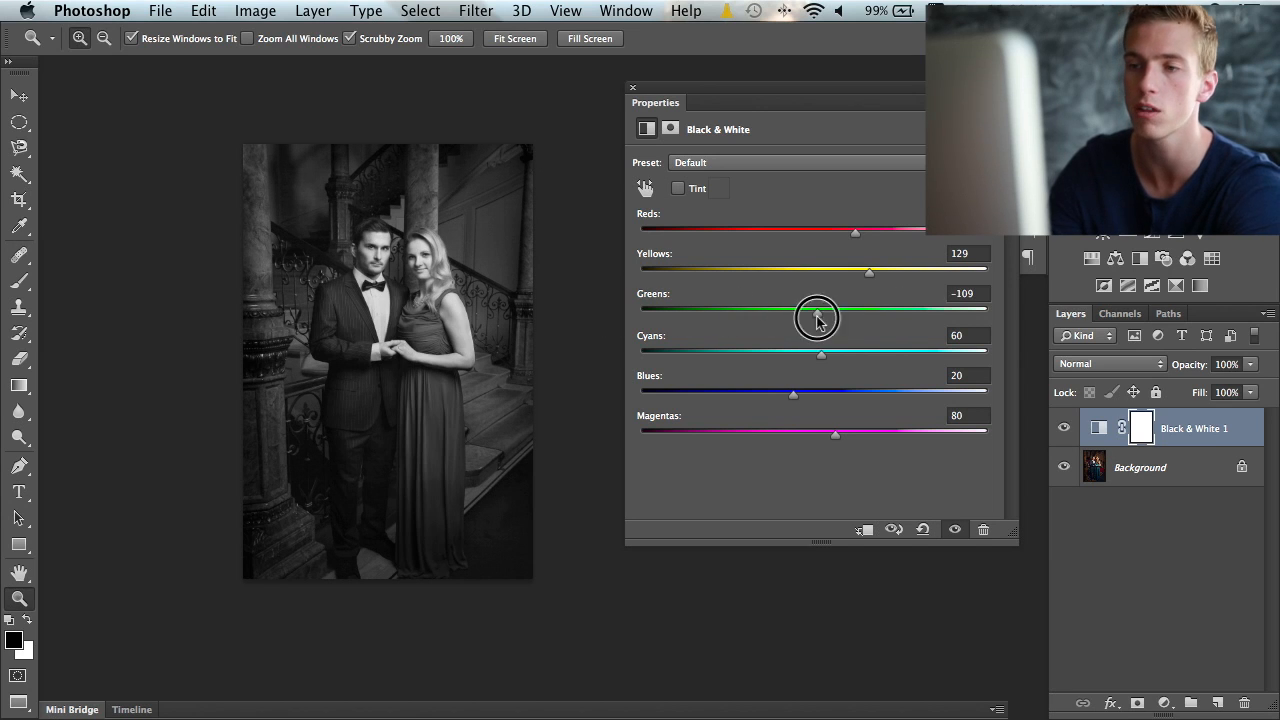
left_click_drag(817, 318, 821, 355)
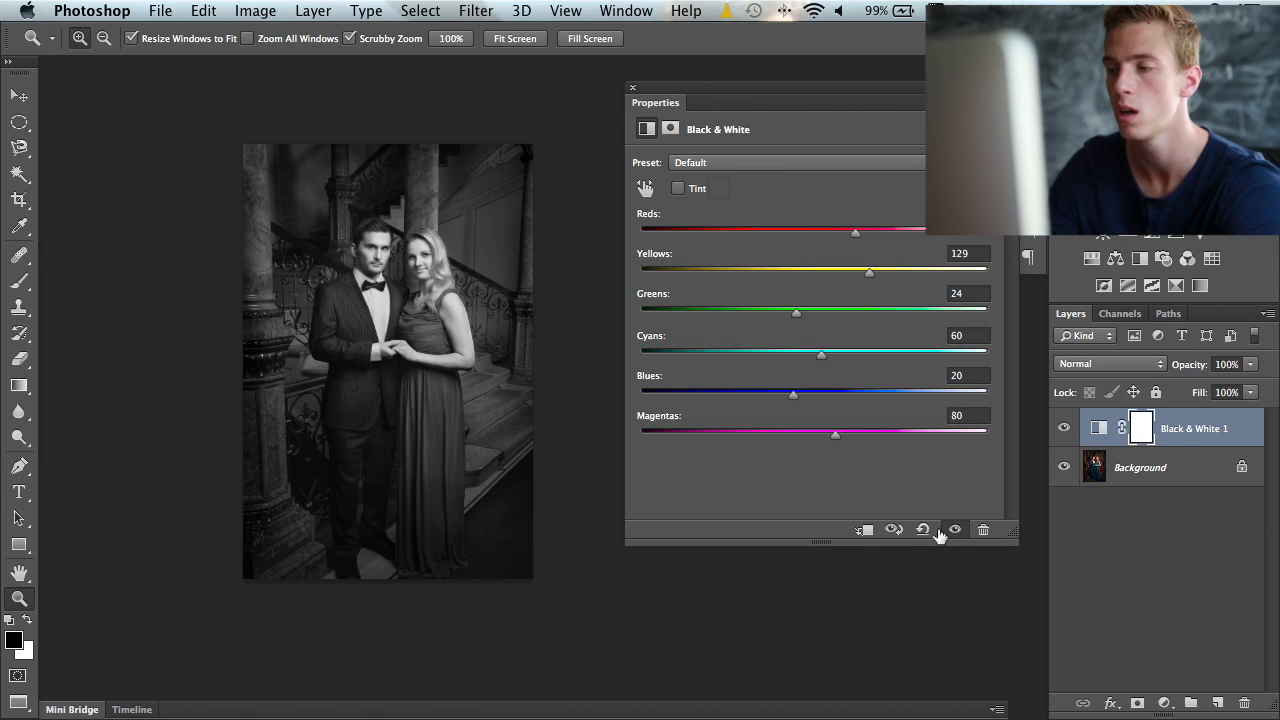
left_click(1064, 427)
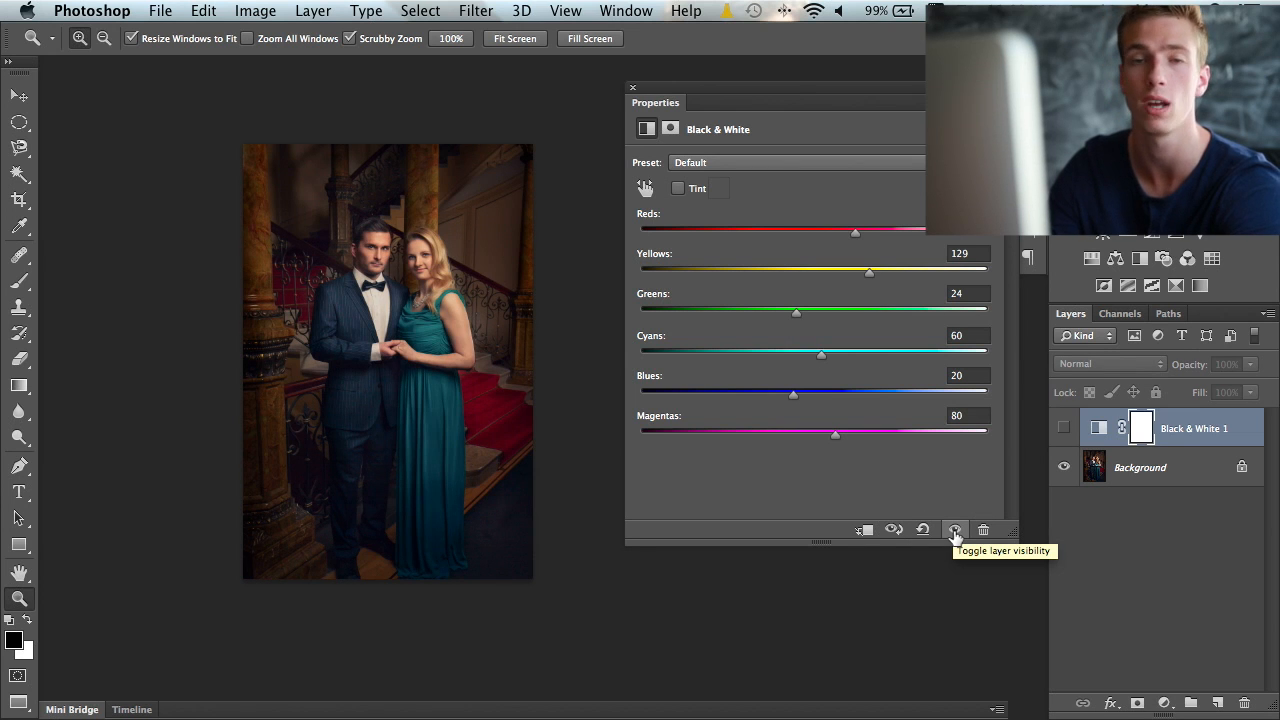
Set Cyans to 145, Blues about 126, Magentas 79, and show the adjustment again.
left_click_drag(821, 354, 885, 354)
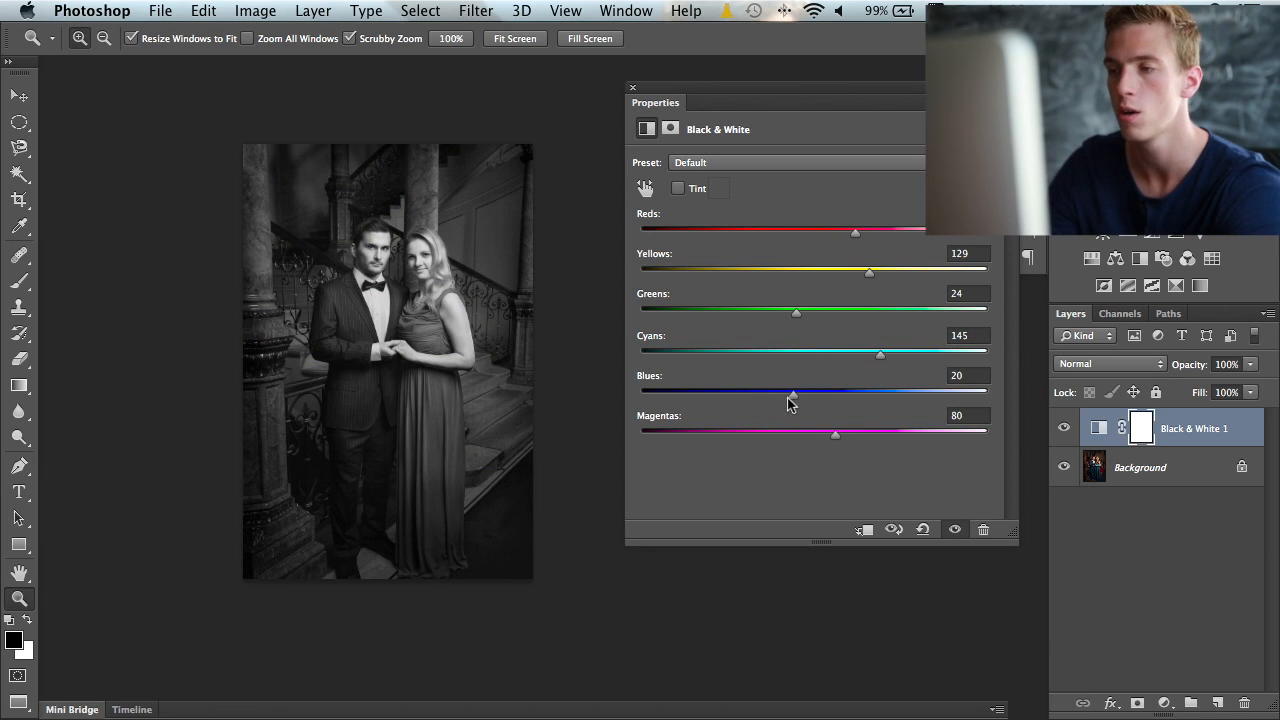
left_click_drag(793, 393, 840, 393)
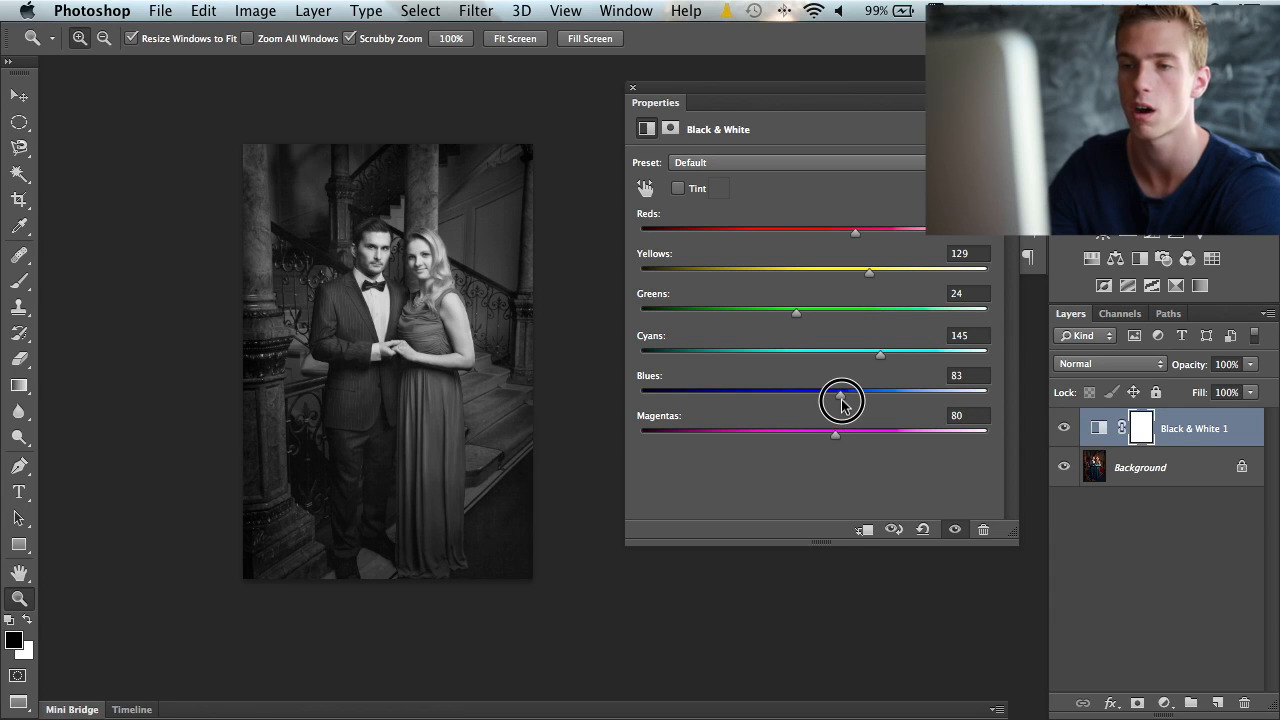
left_click_drag(878, 390, 850, 390)
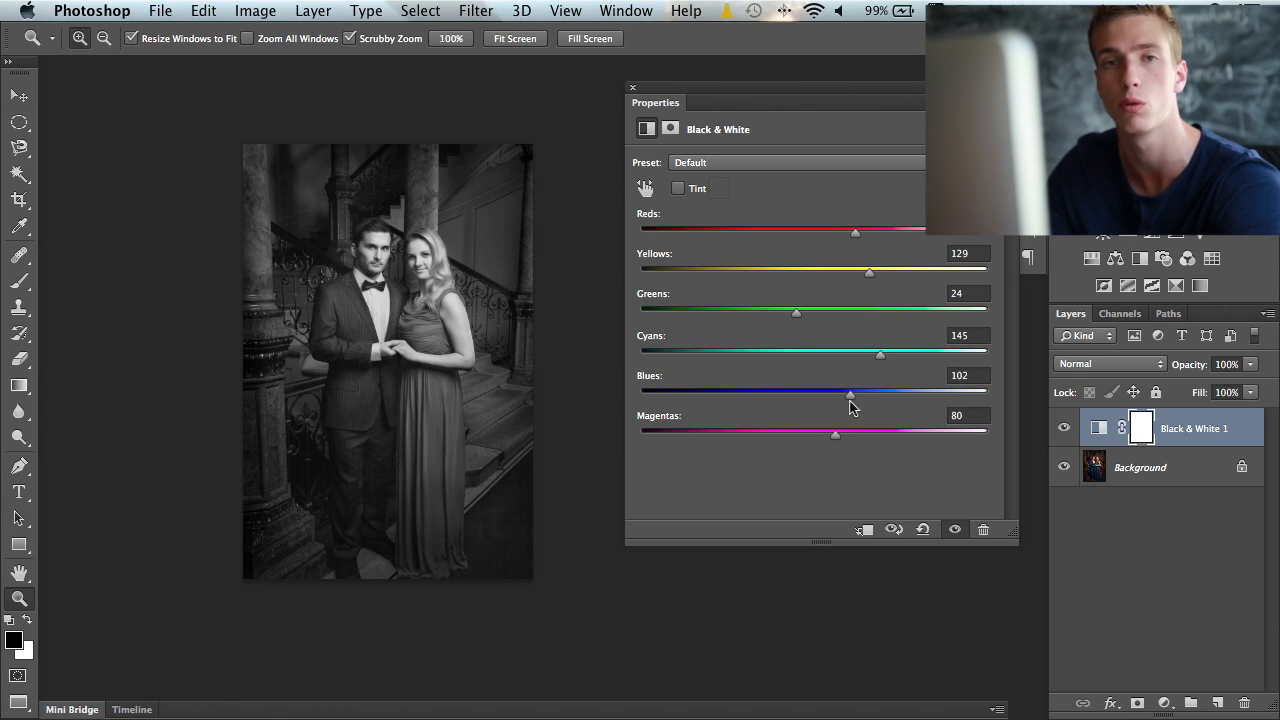
left_click_drag(850, 393, 863, 393)
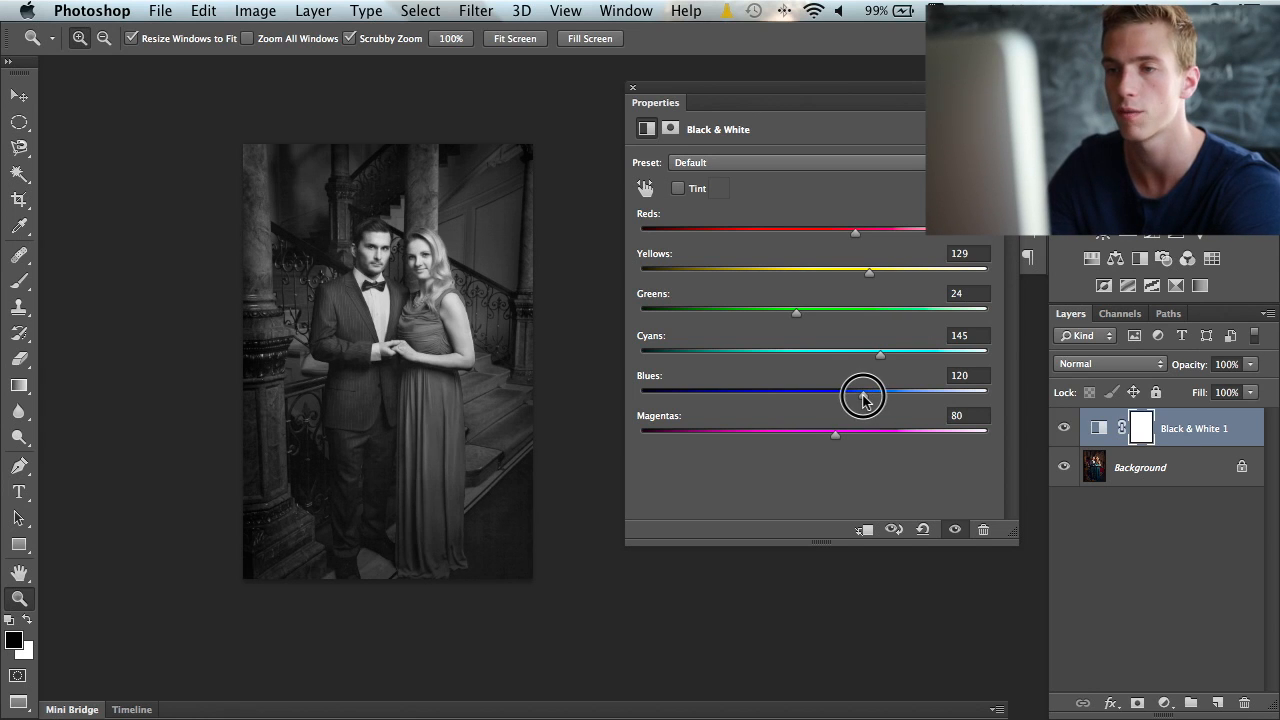
left_click_drag(863, 393, 907, 433)
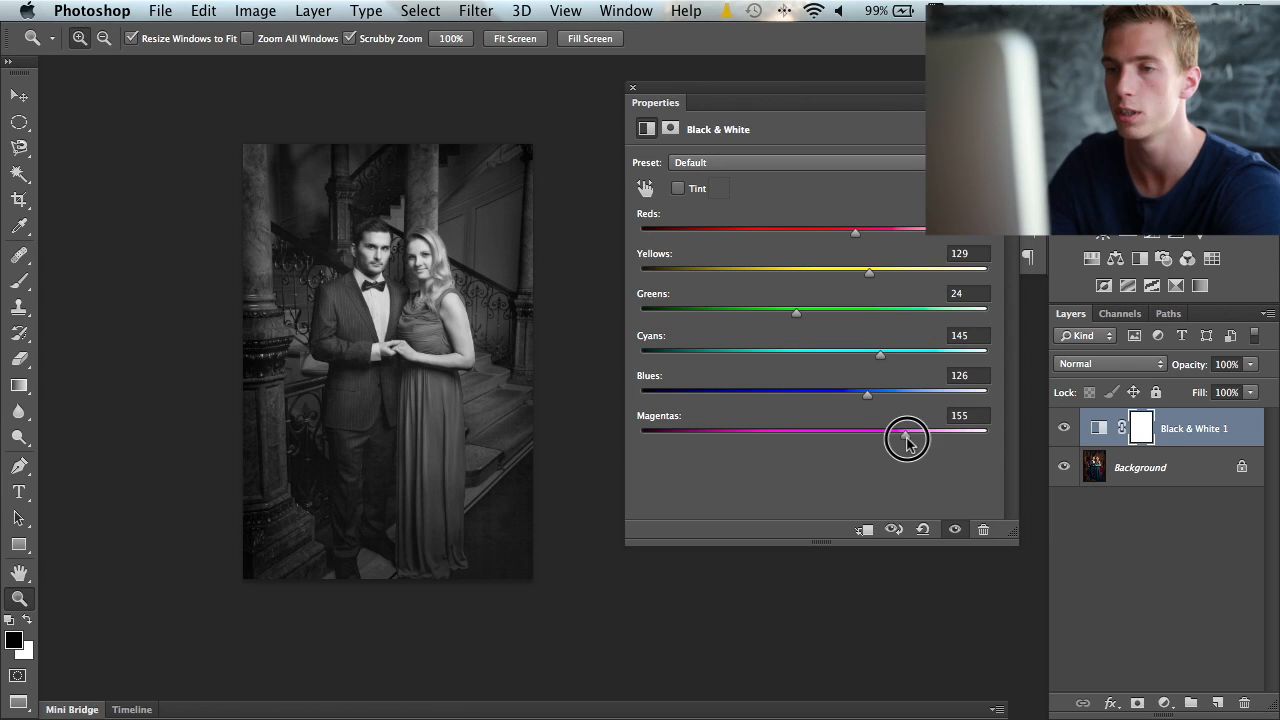
left_click_drag(905, 435, 873, 448)
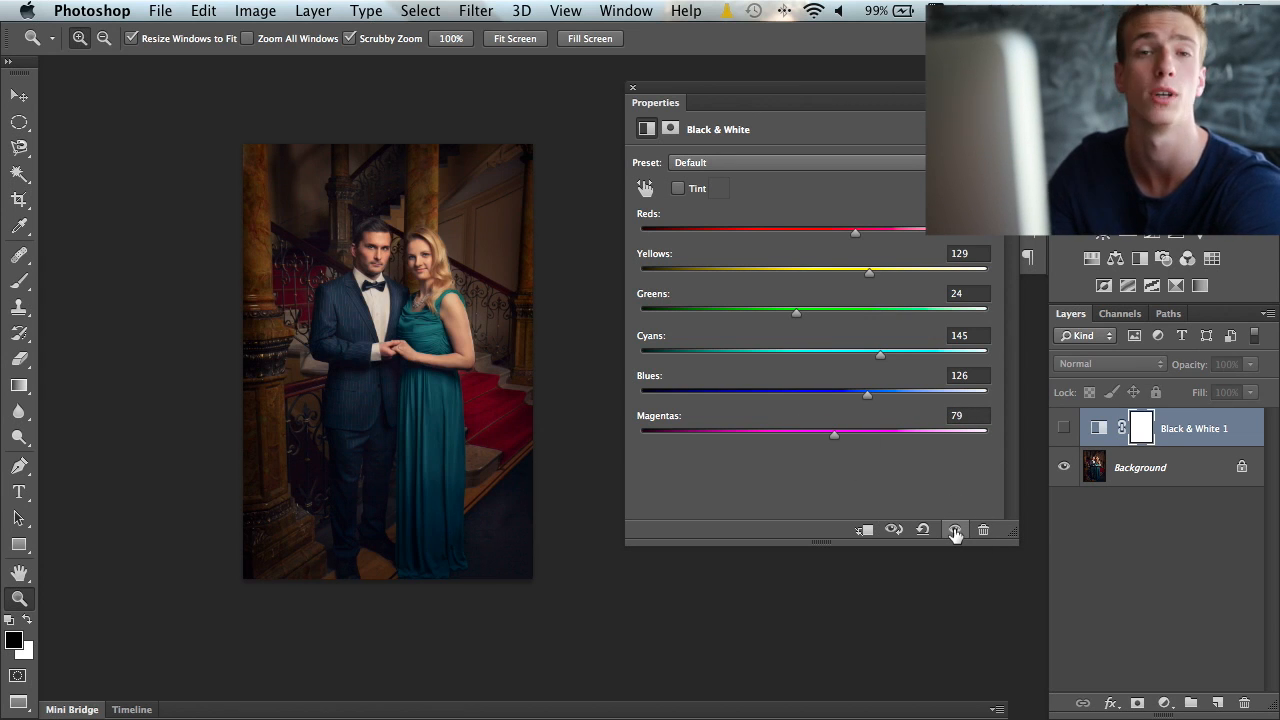
left_click(955, 530)
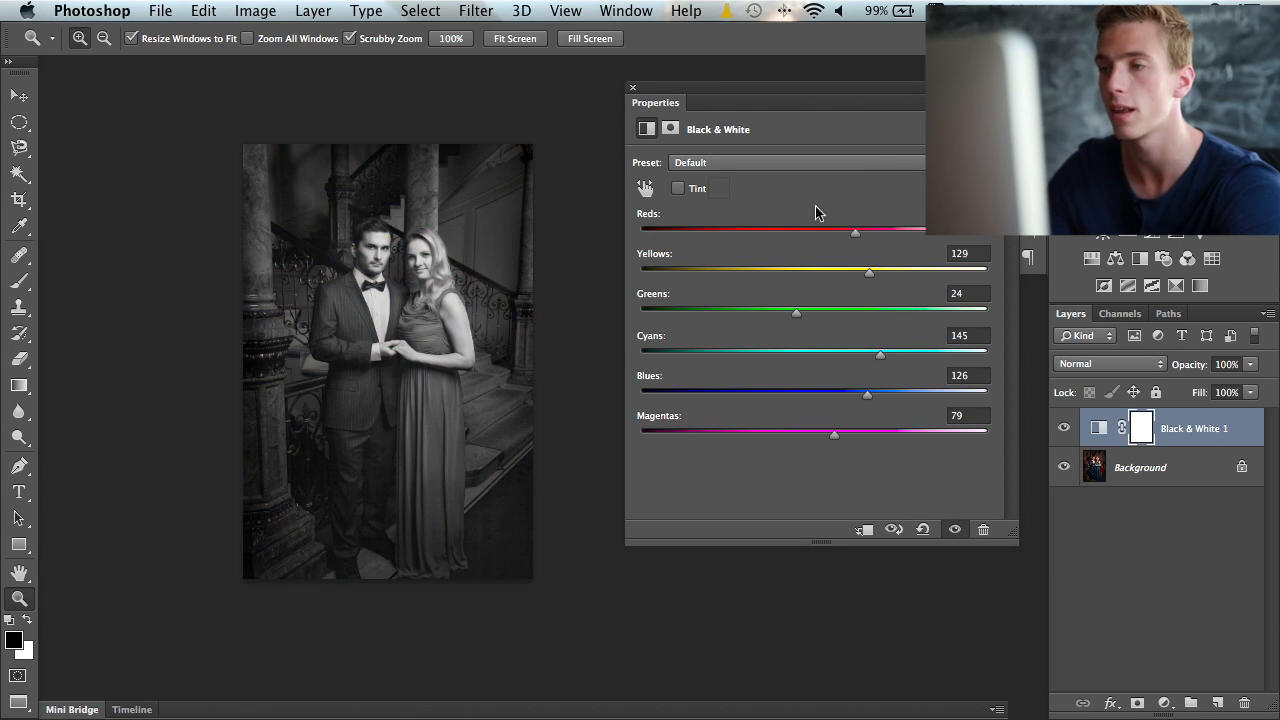
Keep the Default preset, refine to Yellows 130, Greens 41, Cyans 146, and close Properties.
left_click(795, 162)
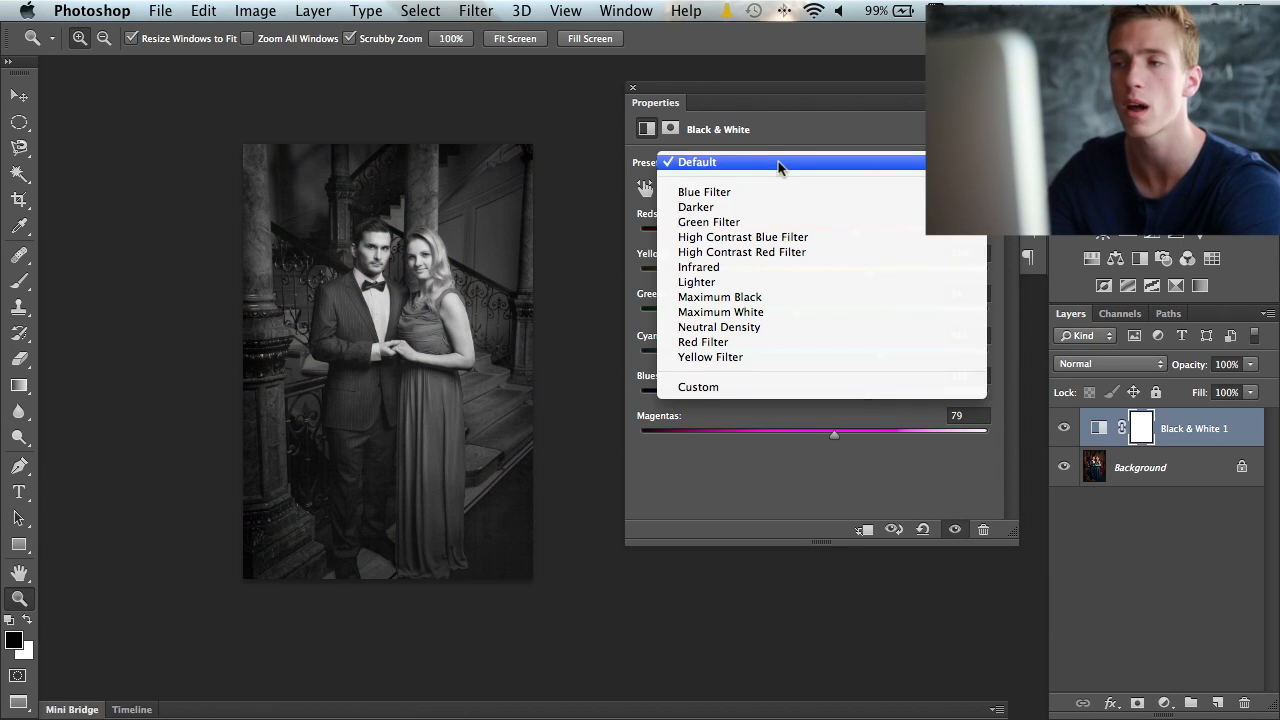
left_click(697, 161)
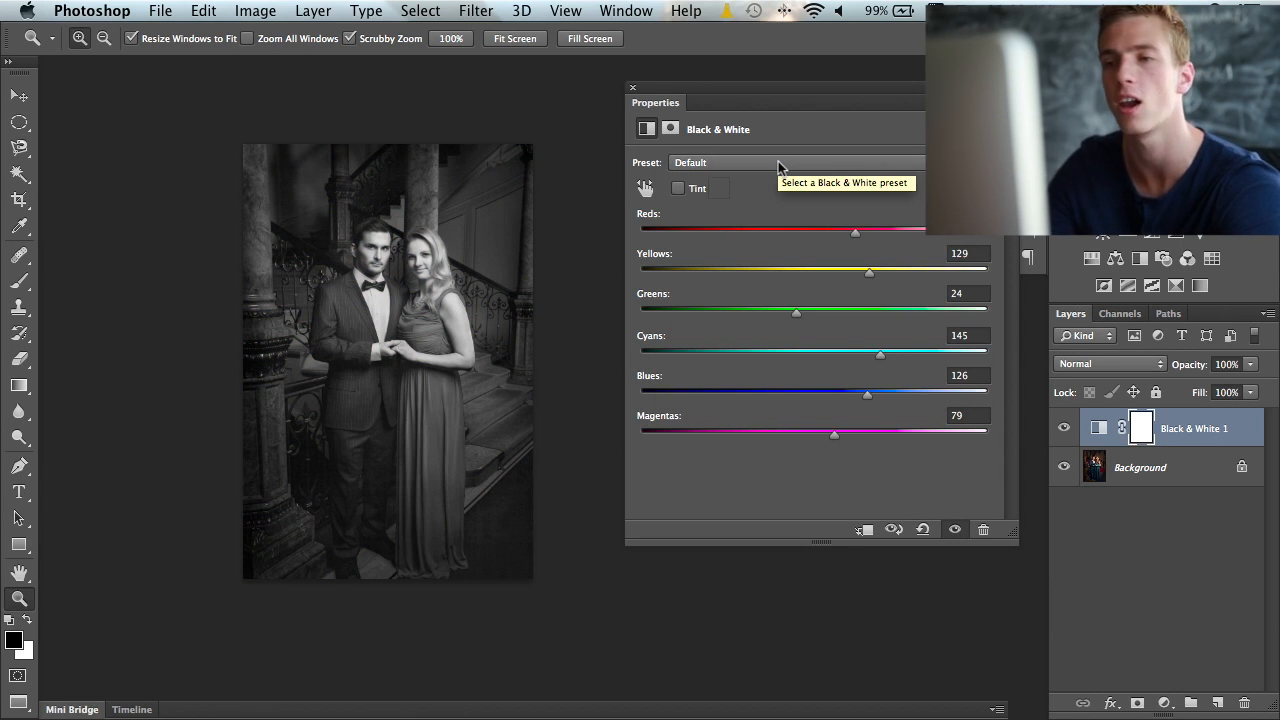
mouse_move(863, 295)
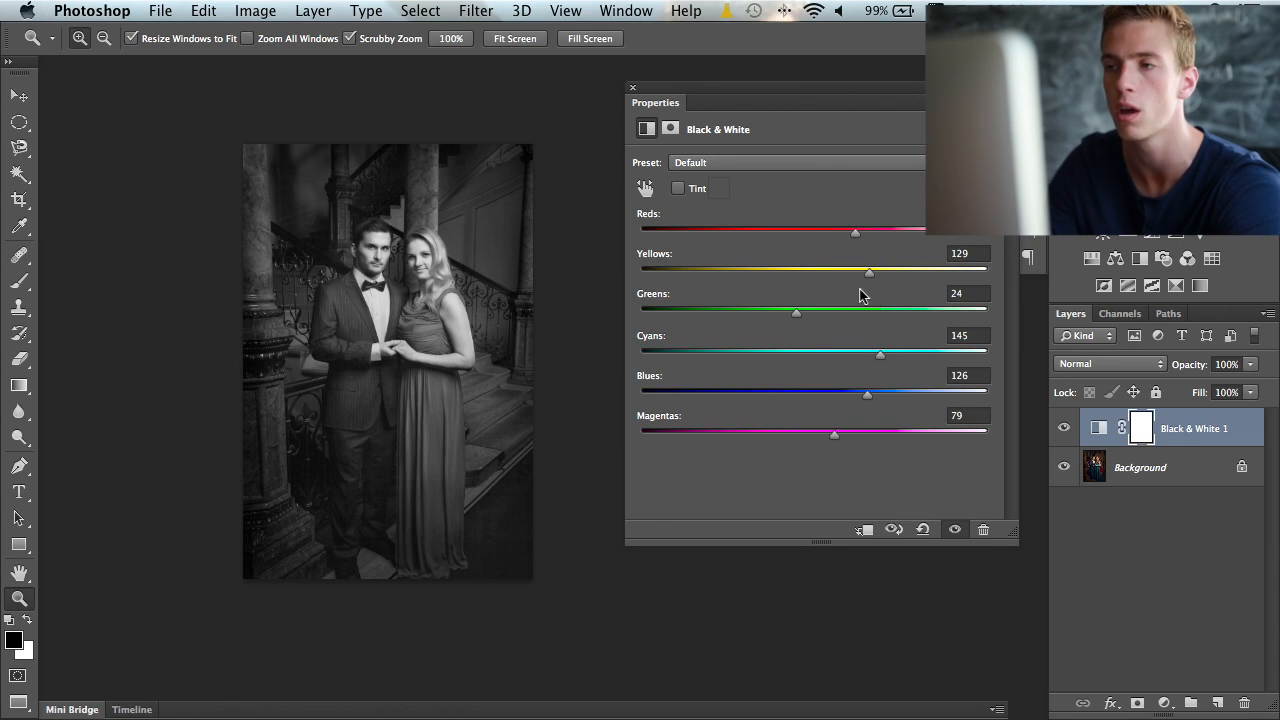
mouse_move(705, 265)
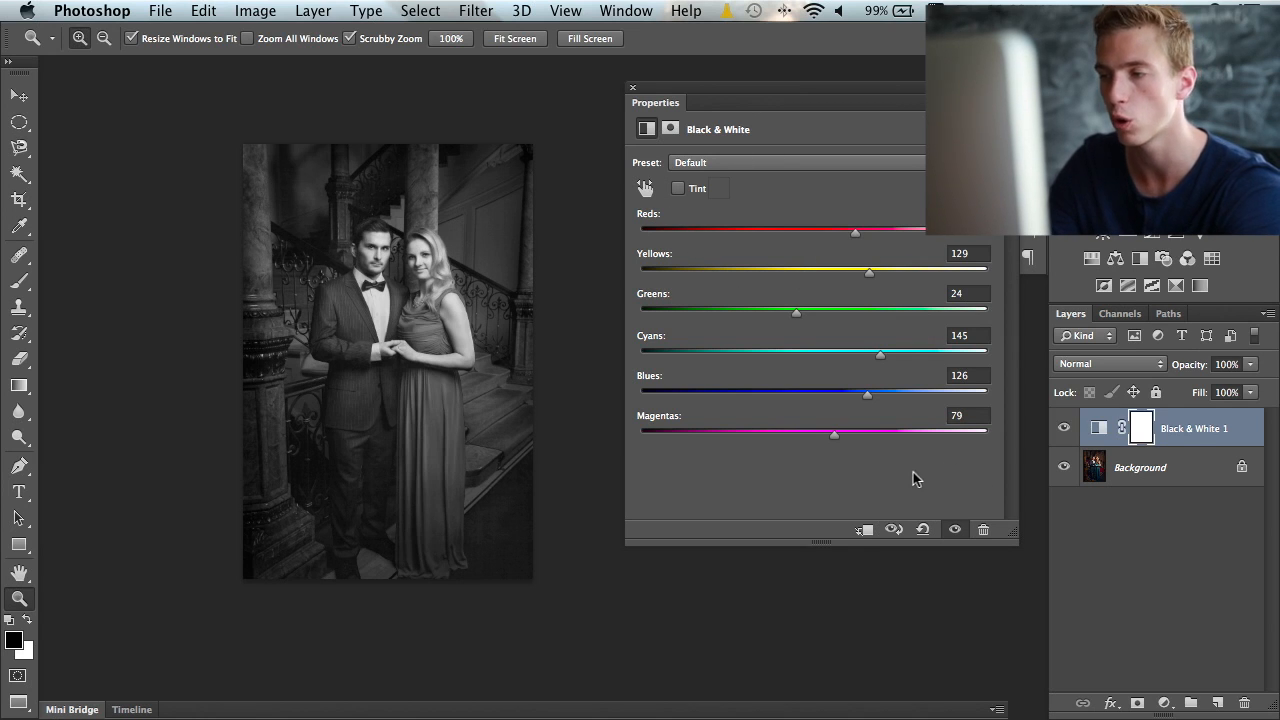
mouse_move(938, 456)
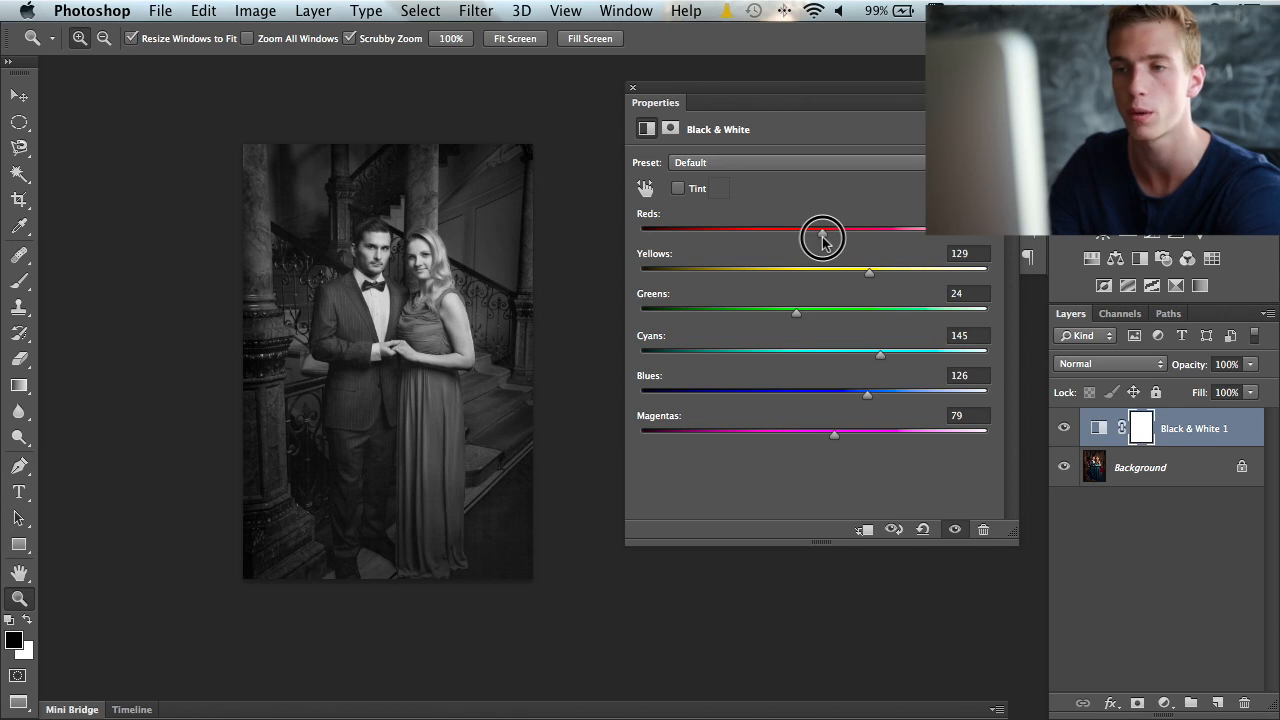
left_click_drag(823, 237, 838, 237)
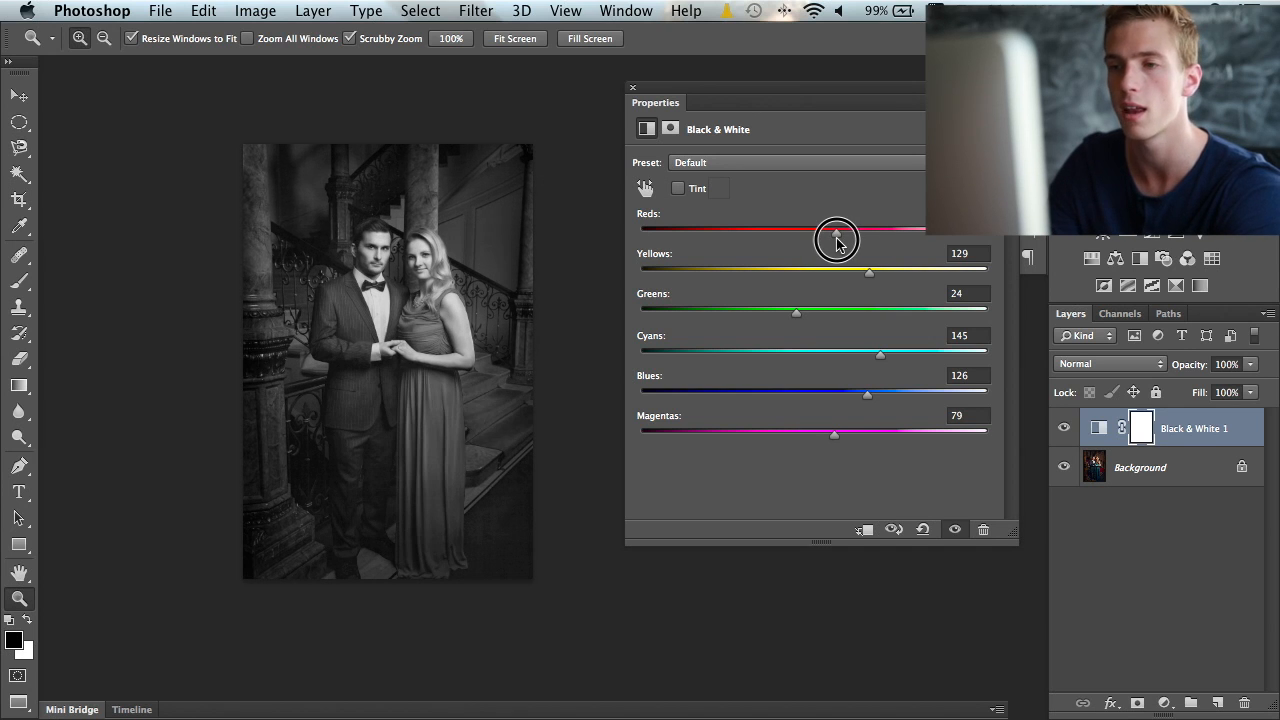
left_click_drag(837, 234, 860, 268)
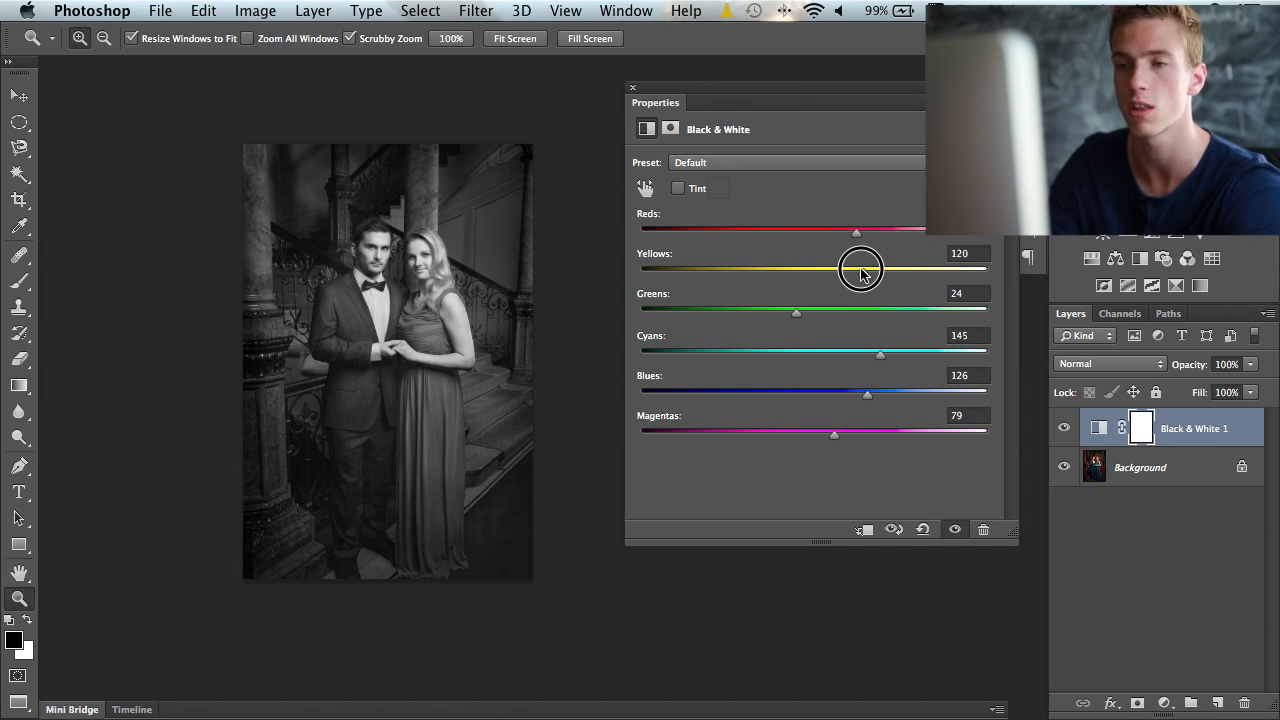
left_click_drag(860, 268, 813, 312)
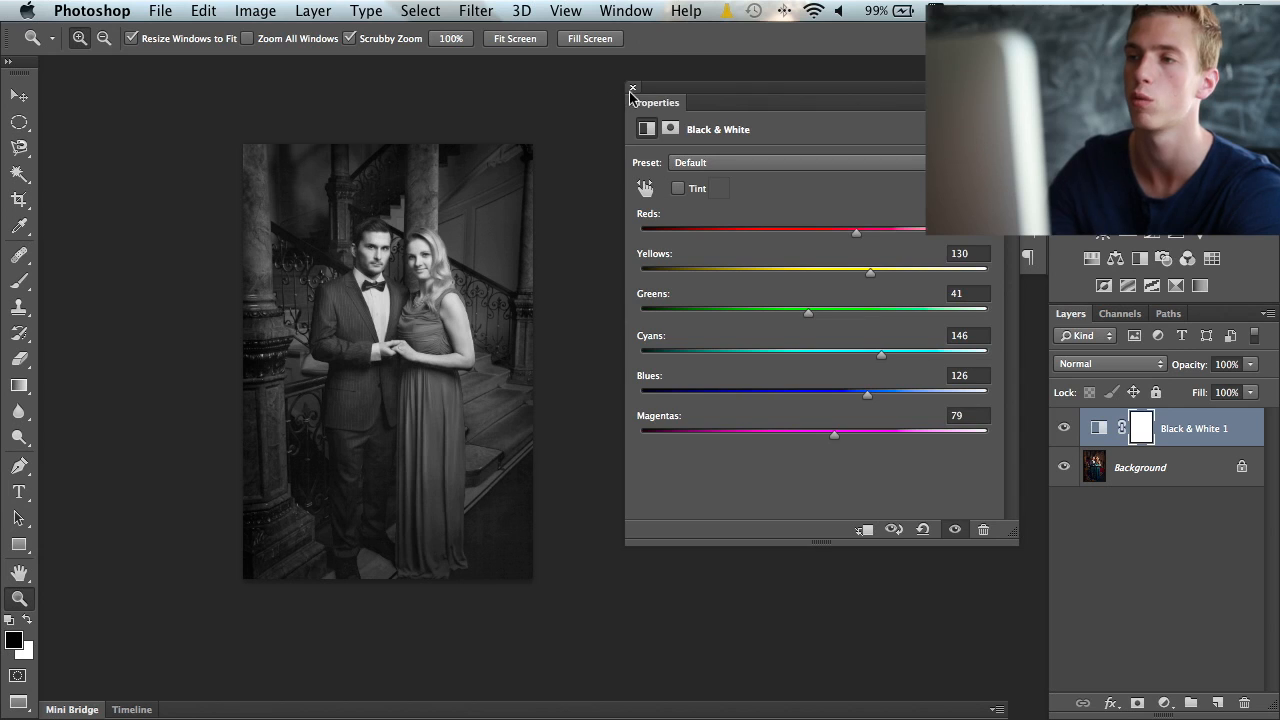
left_click(632, 89)
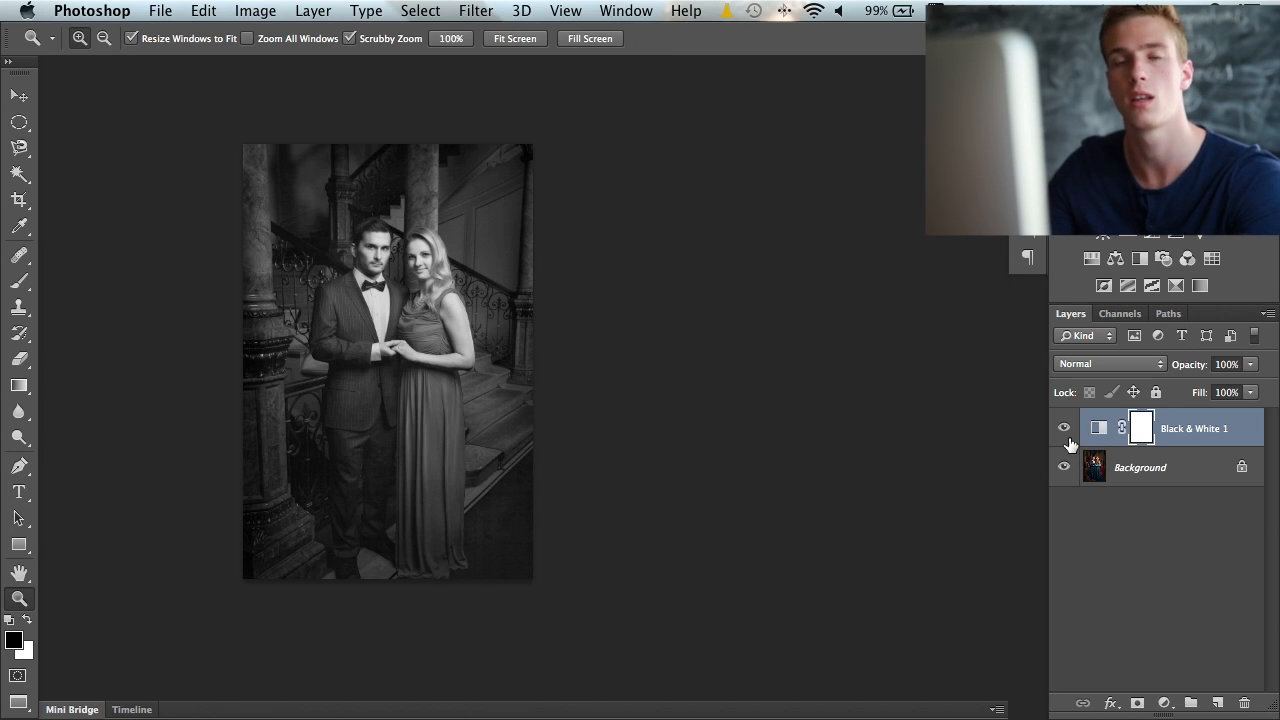